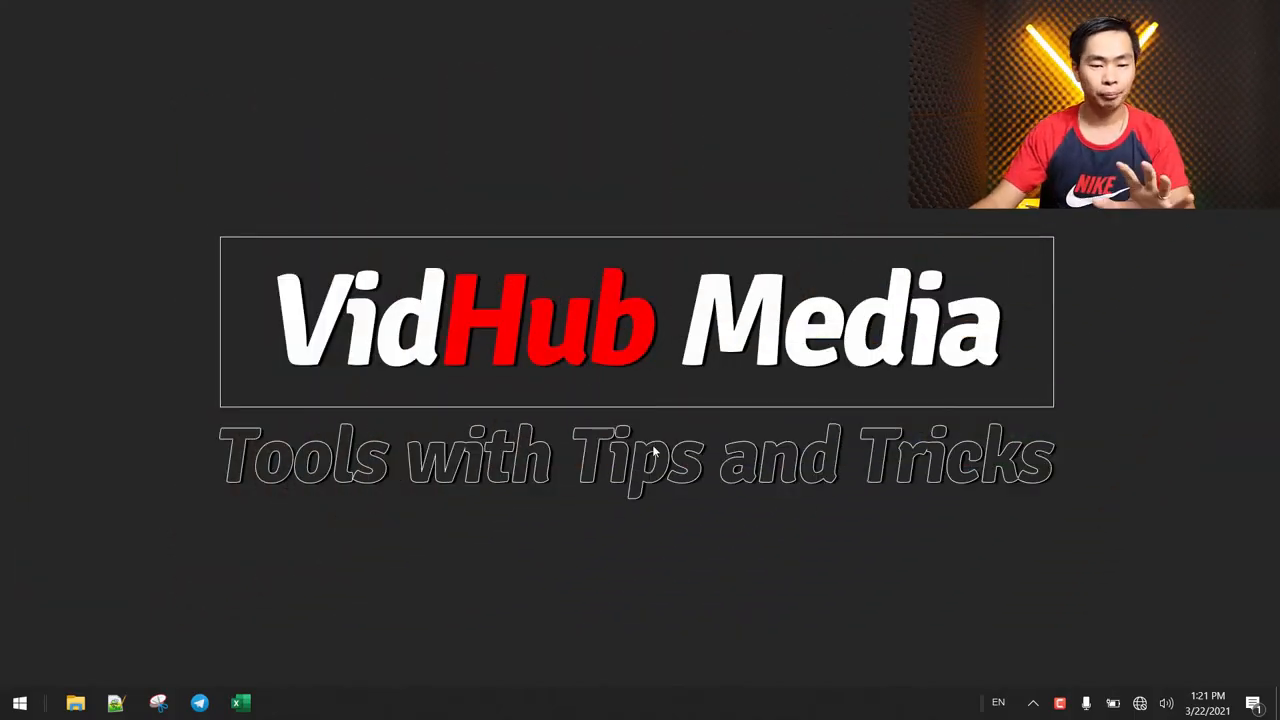
Launch the oCam screen recorder from its desktop taskbar icon.
click(19, 703)
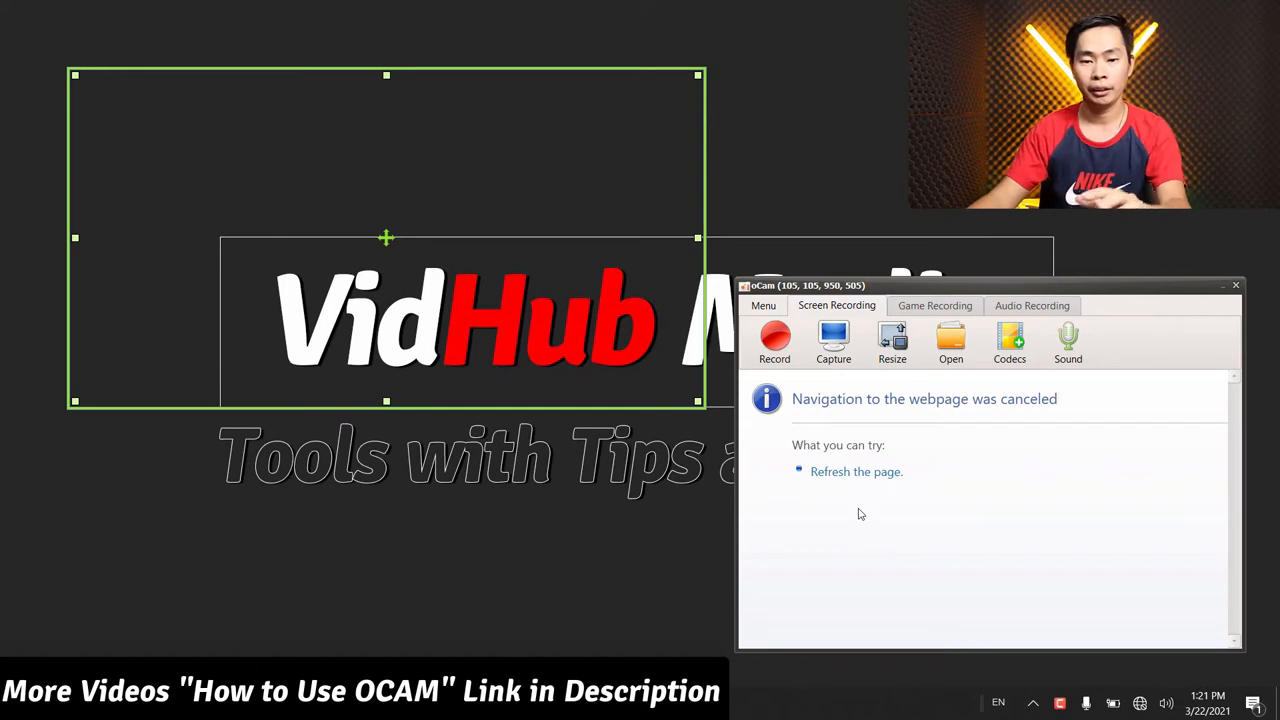
mouse_move(1009, 527)
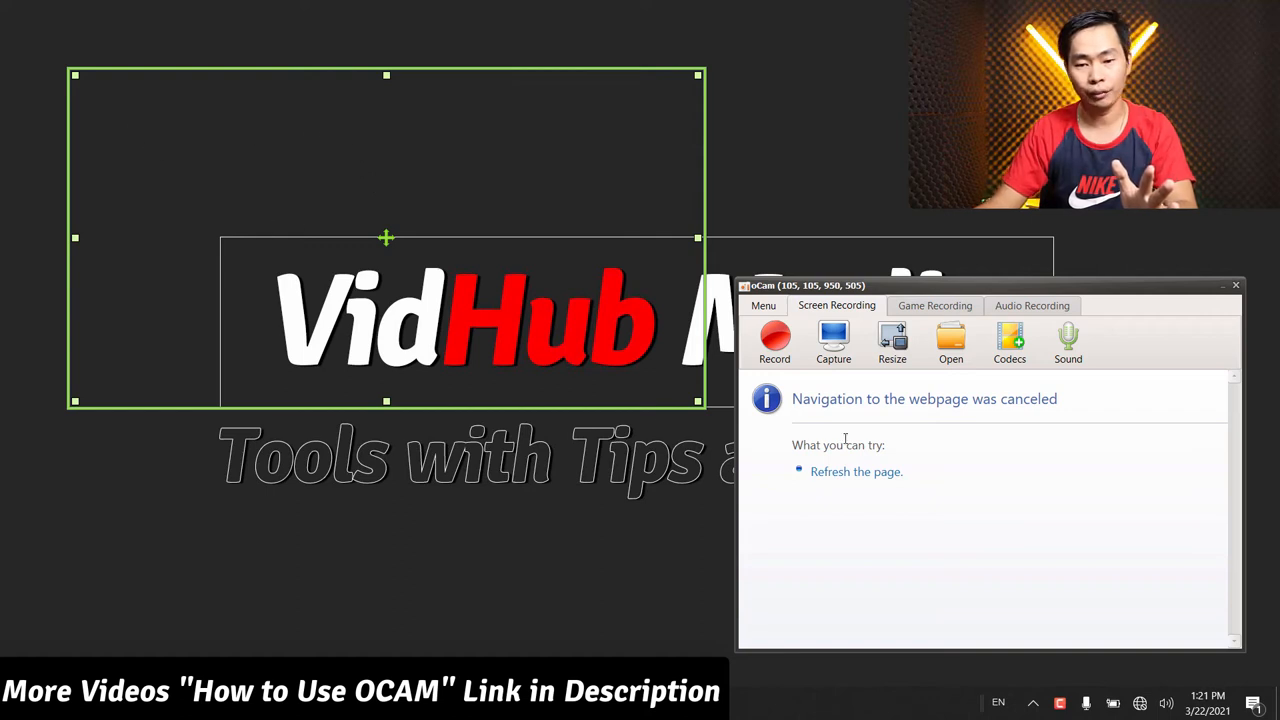
Resize the oCam capture region to Full screen (1920×1080).
click(891, 342)
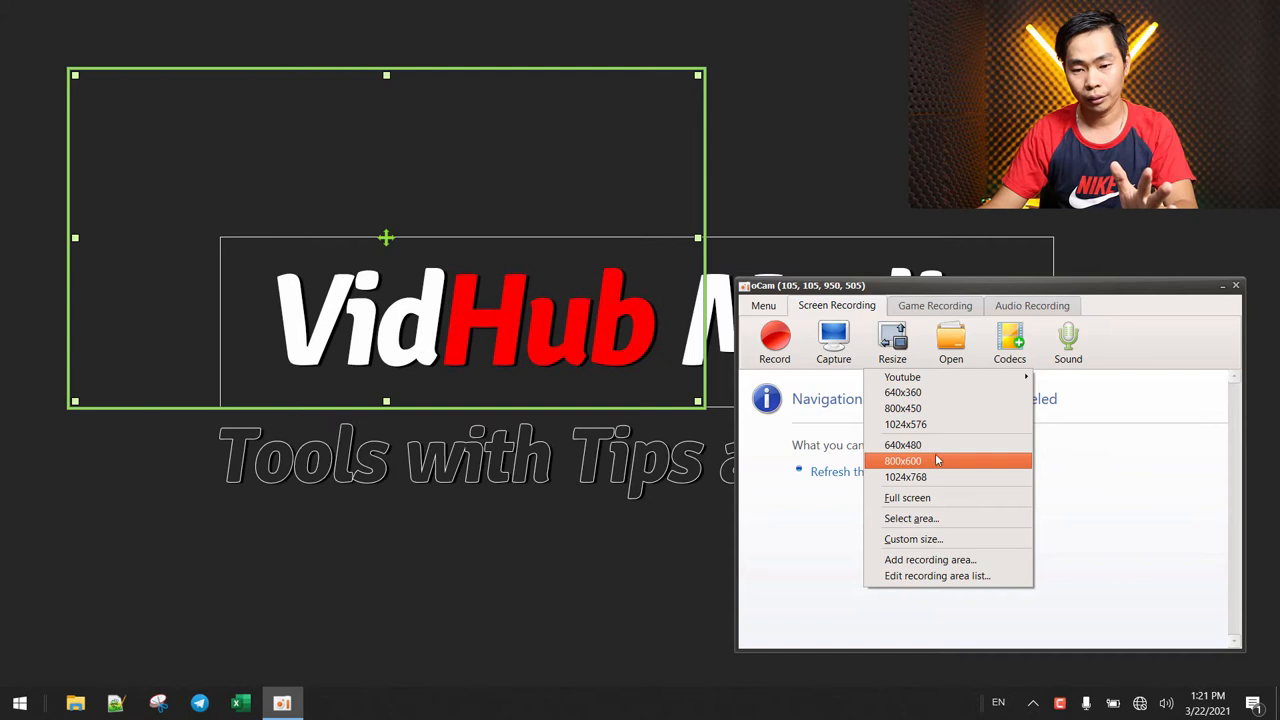
mouse_move(930, 512)
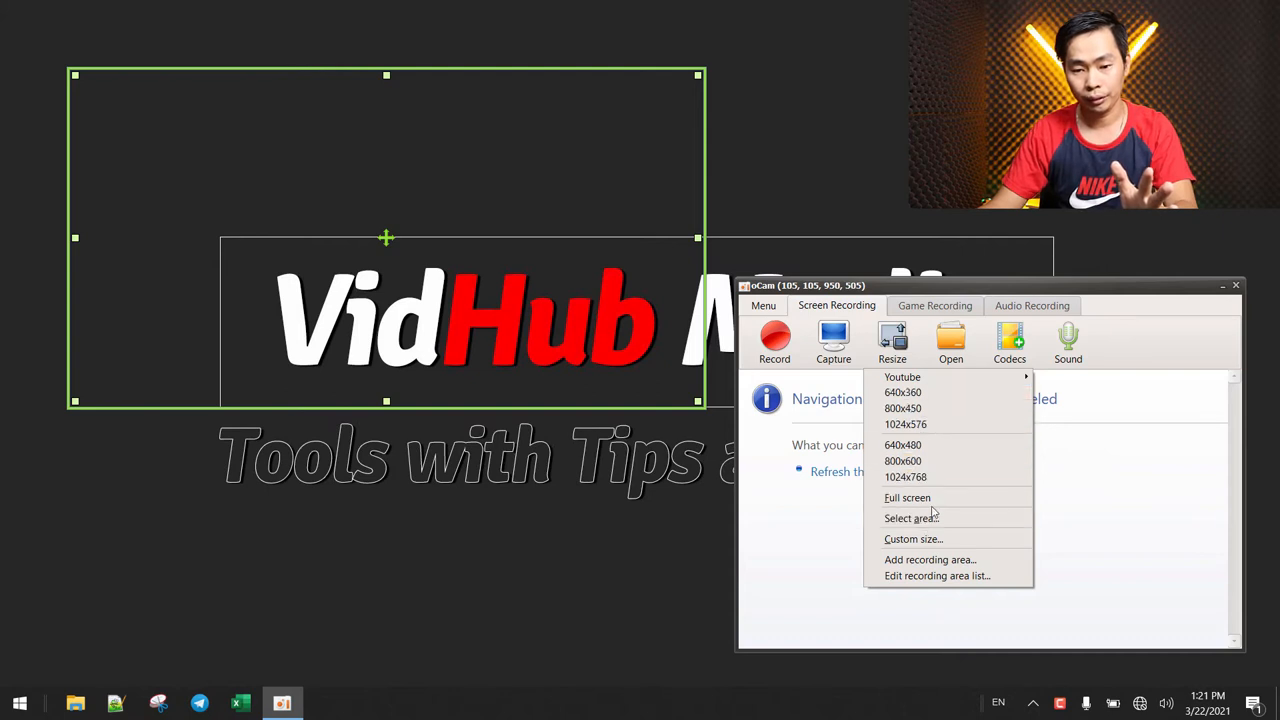
click(907, 497)
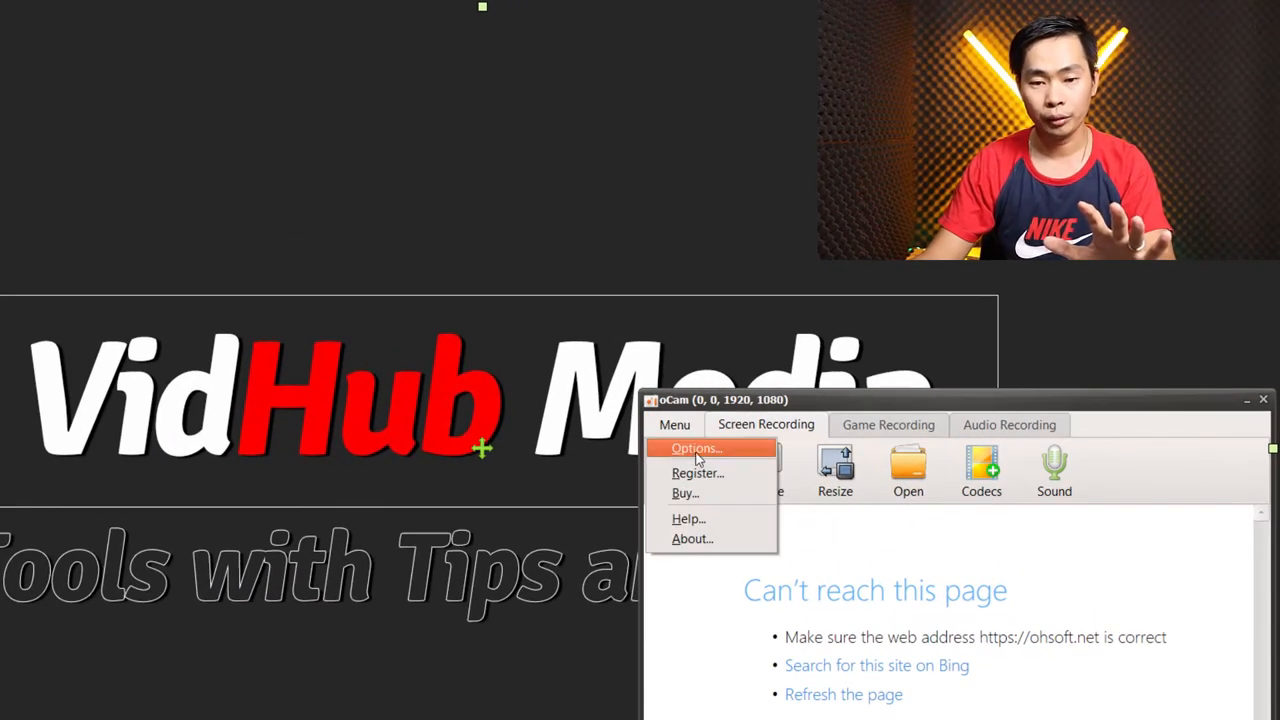
In Options > Effect, enable red Rings left-click effect with size 66, line width 8.
click(695, 448)
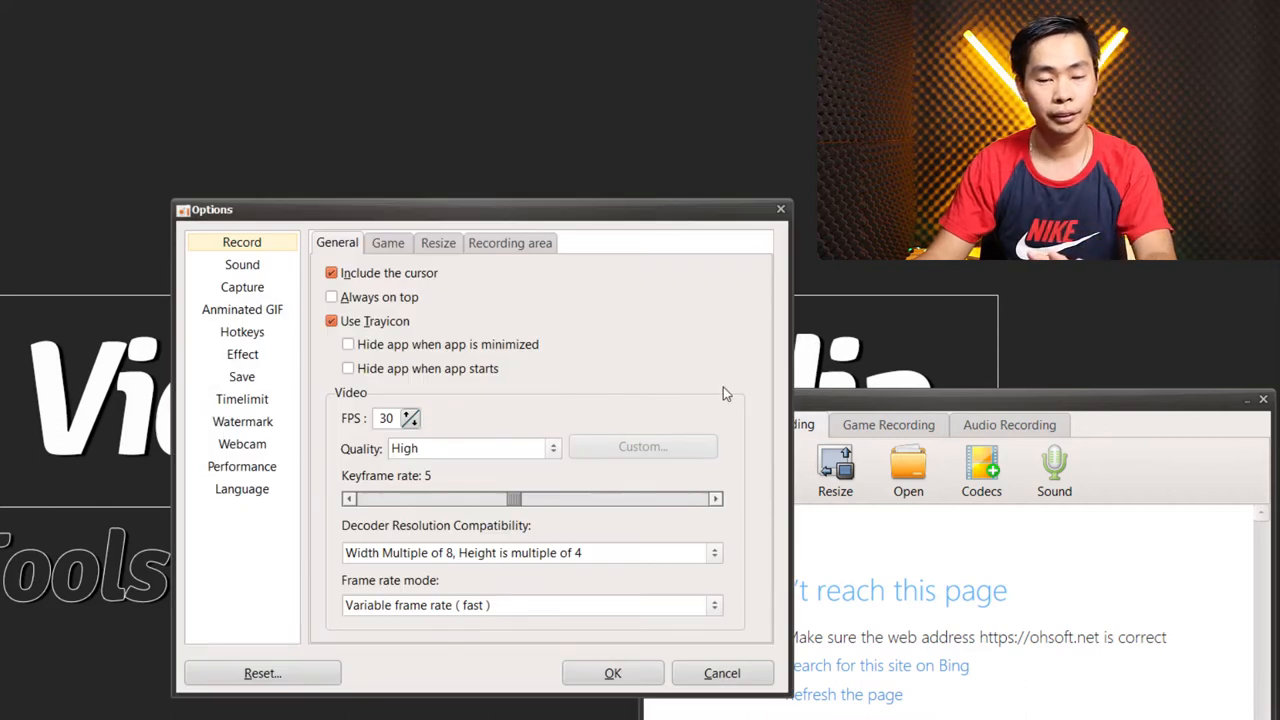
click(242, 354)
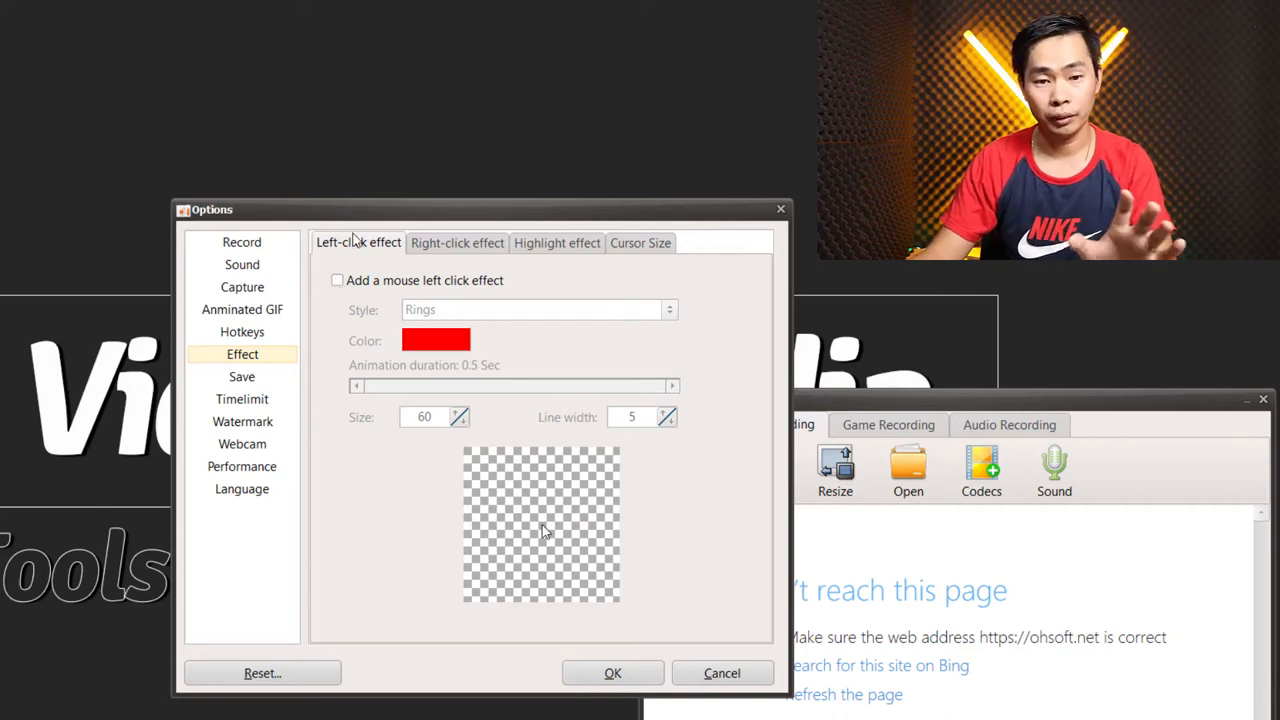
click(337, 280)
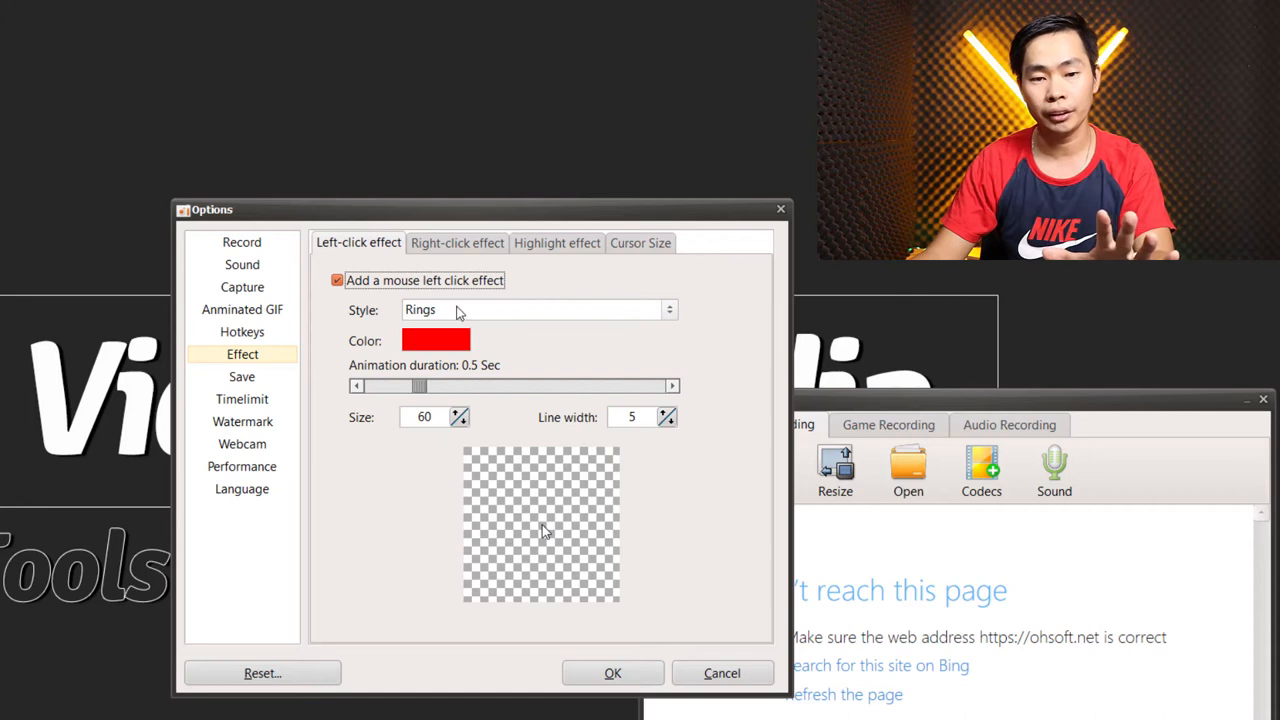
click(668, 309)
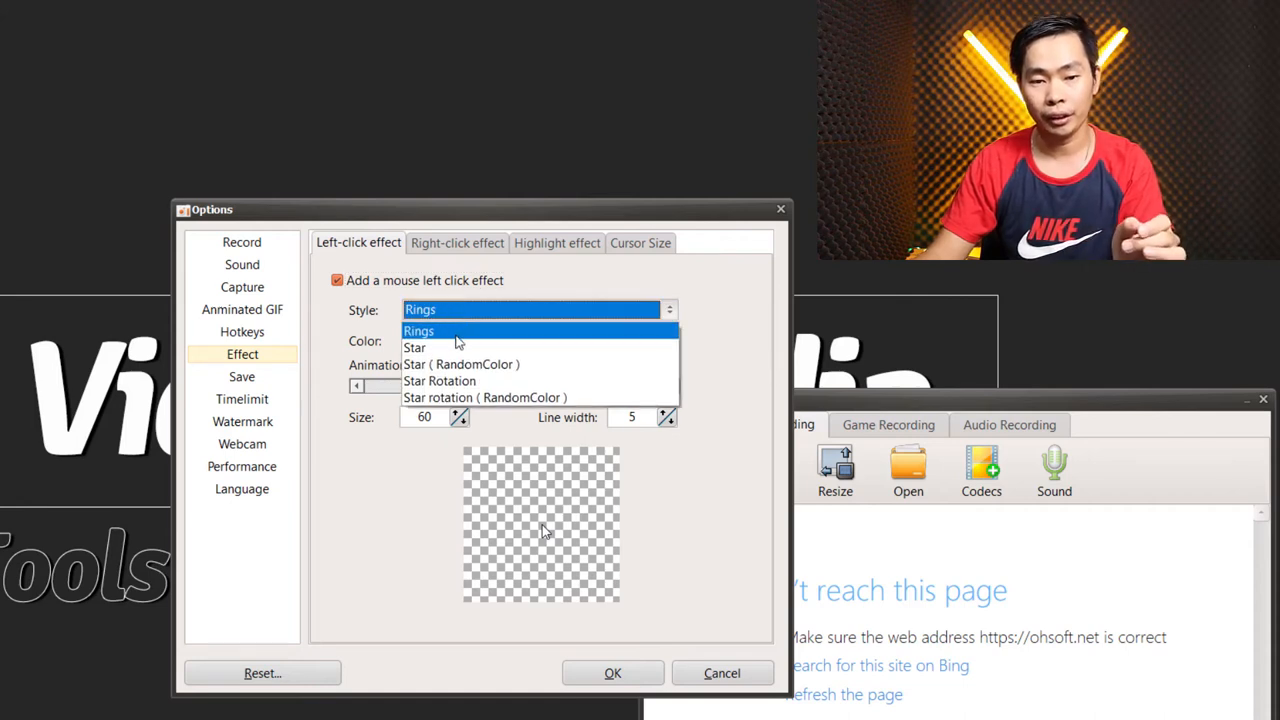
click(419, 331)
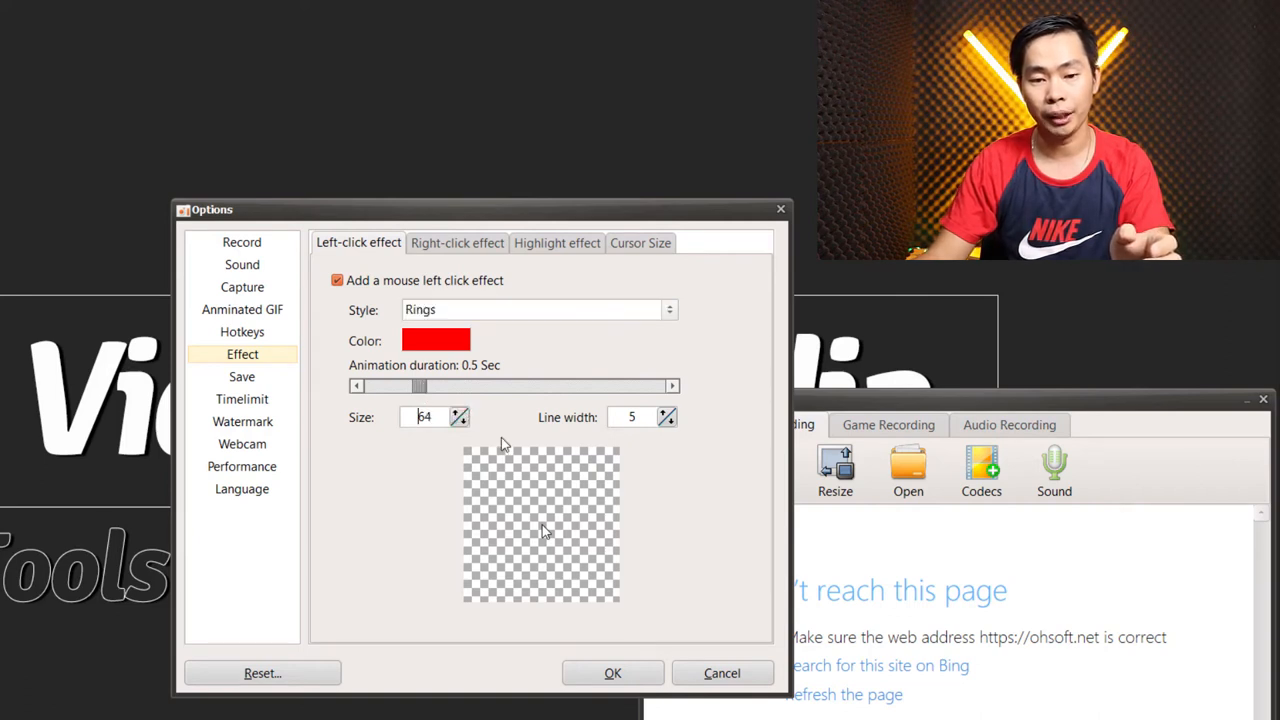
click(540, 525)
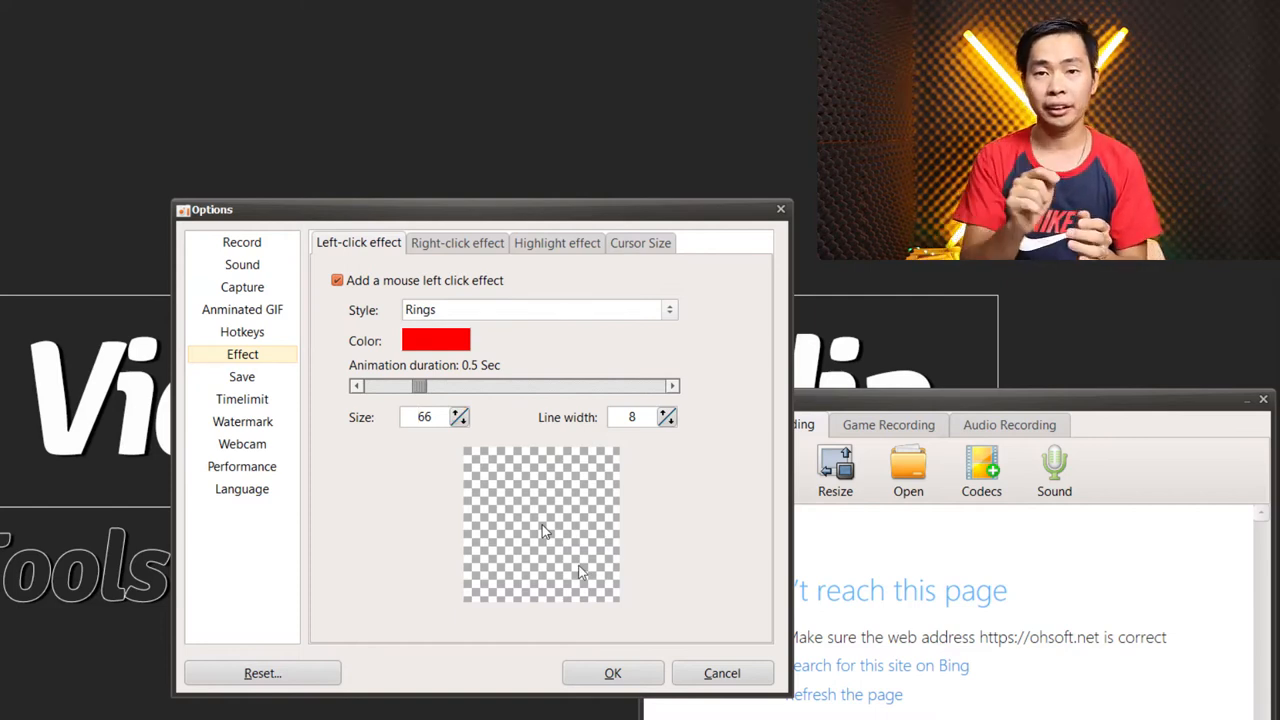
click(424, 417)
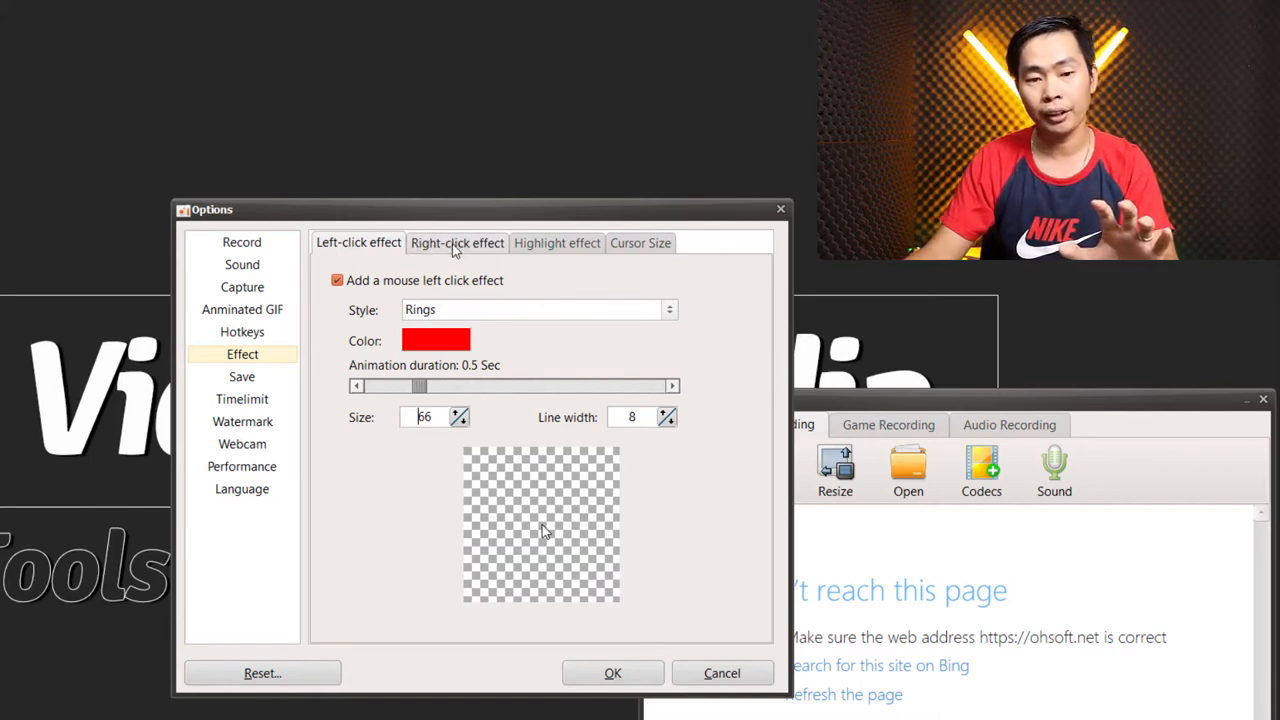
Turn on a blue Star right-click effect with size 74 and line width 11.
click(457, 243)
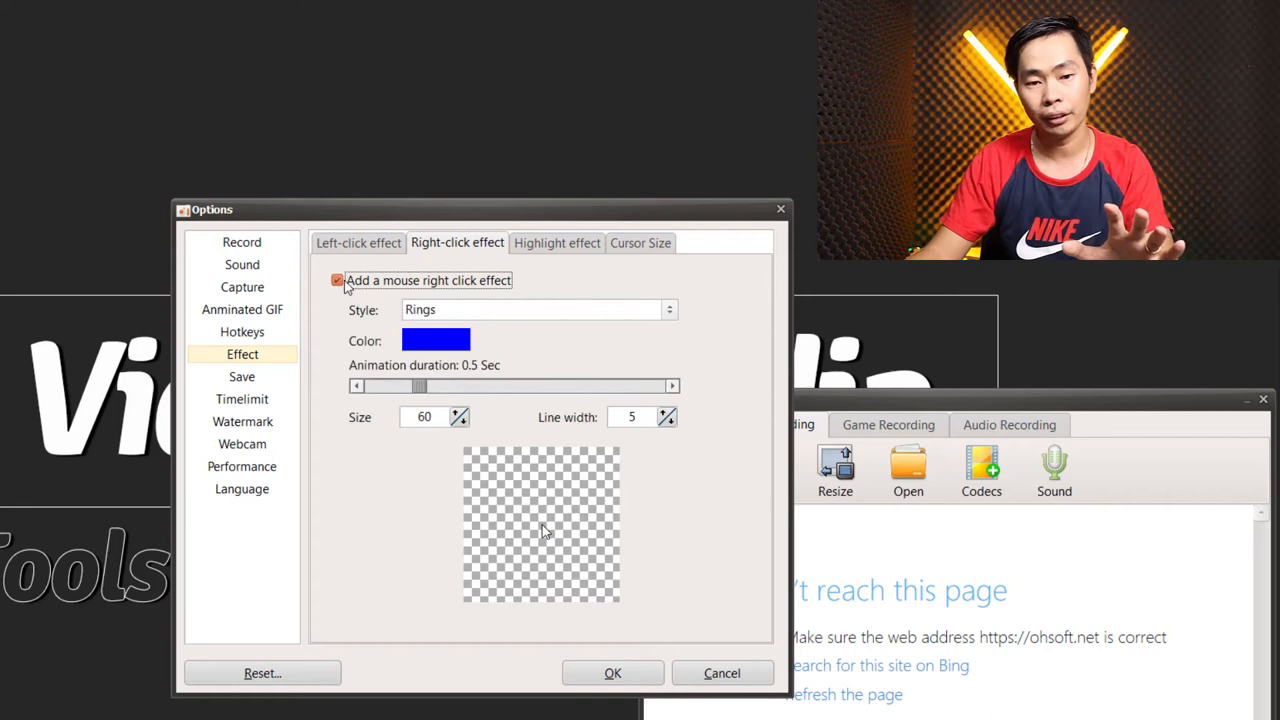
click(537, 309)
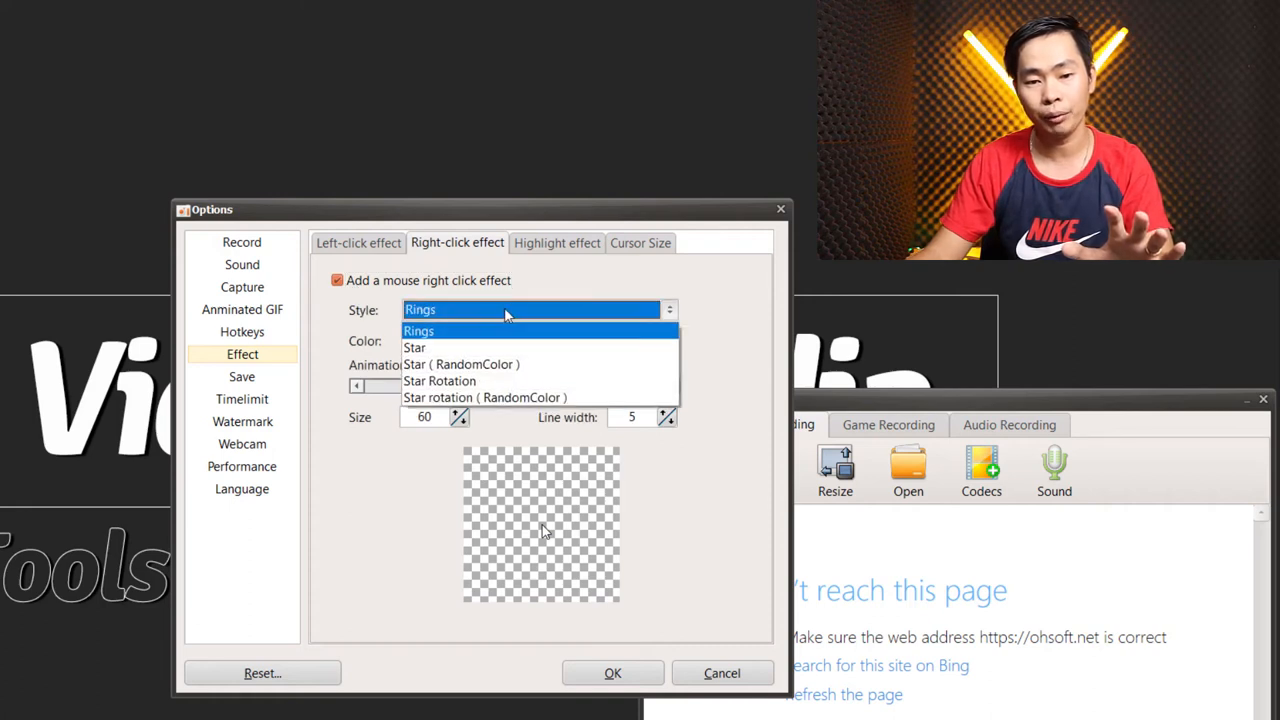
click(414, 347)
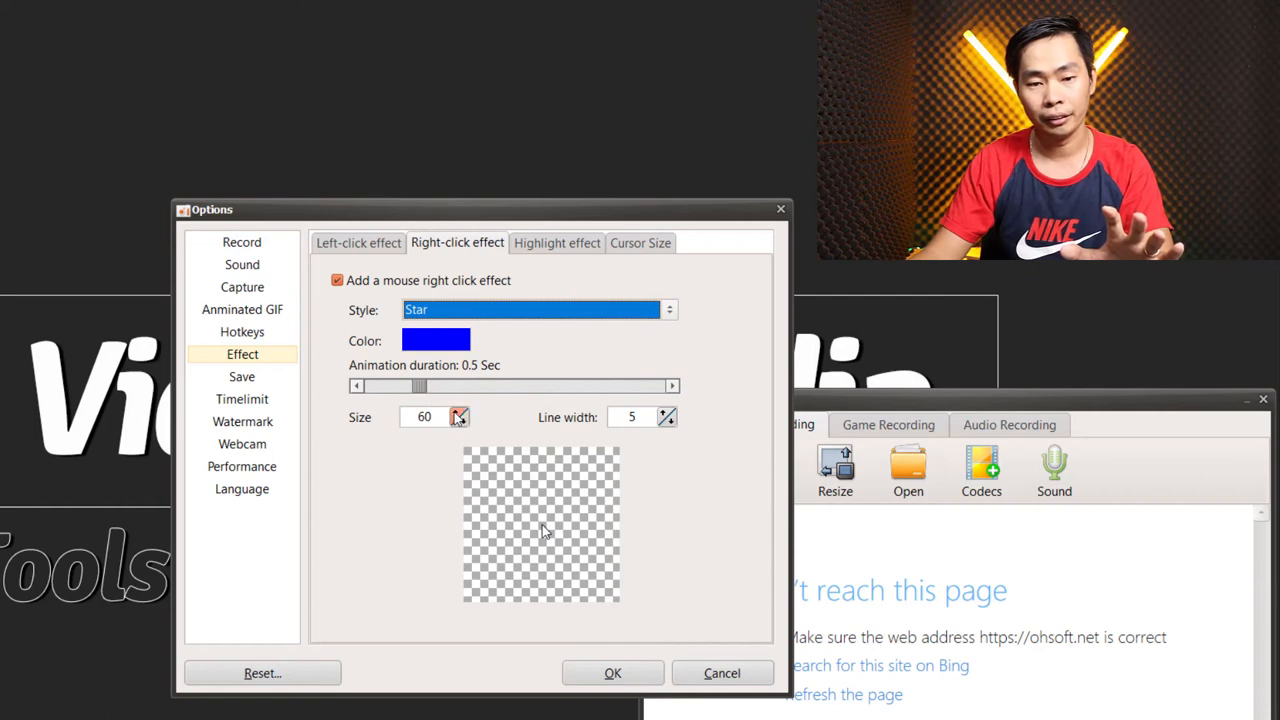
click(459, 417)
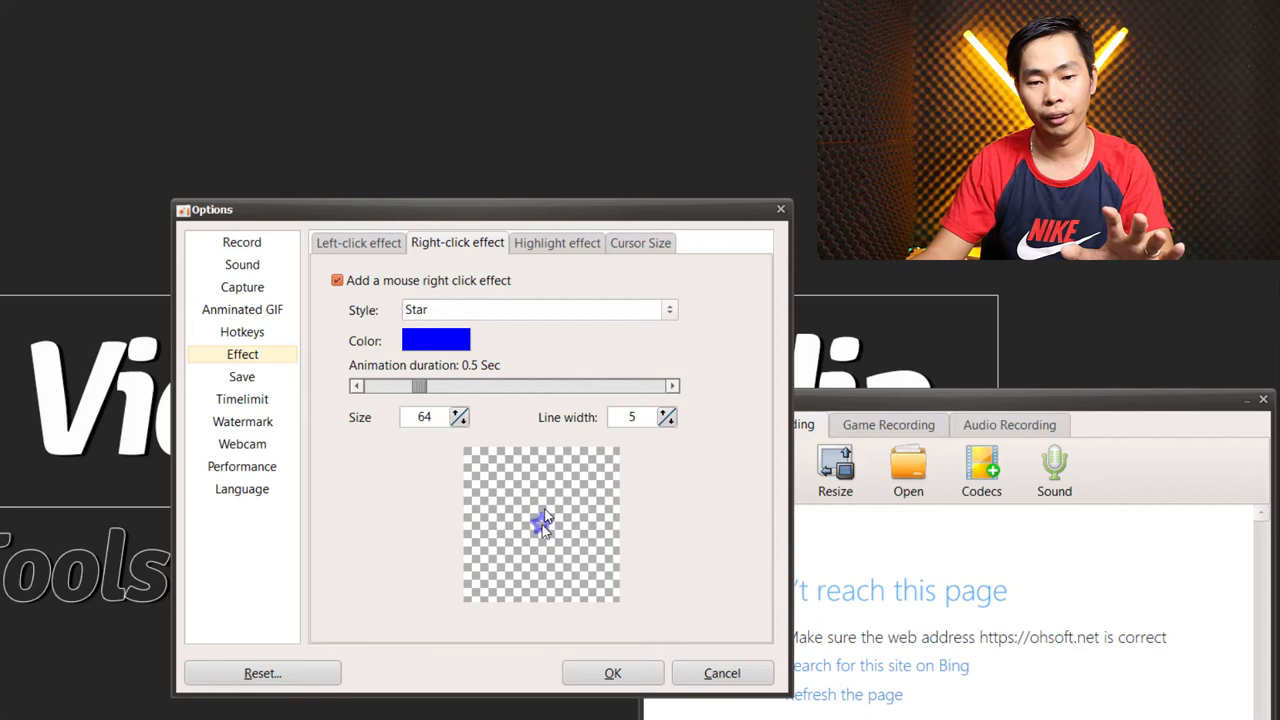
mouse_move(533, 478)
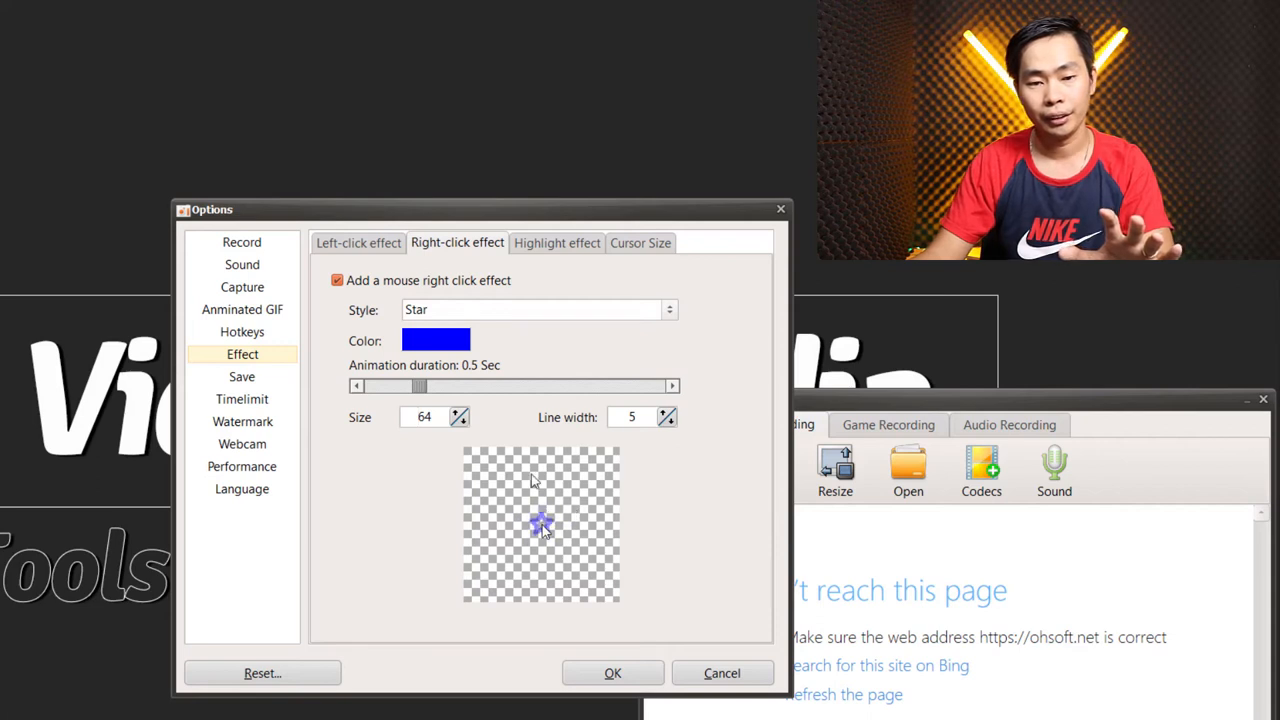
click(459, 417)
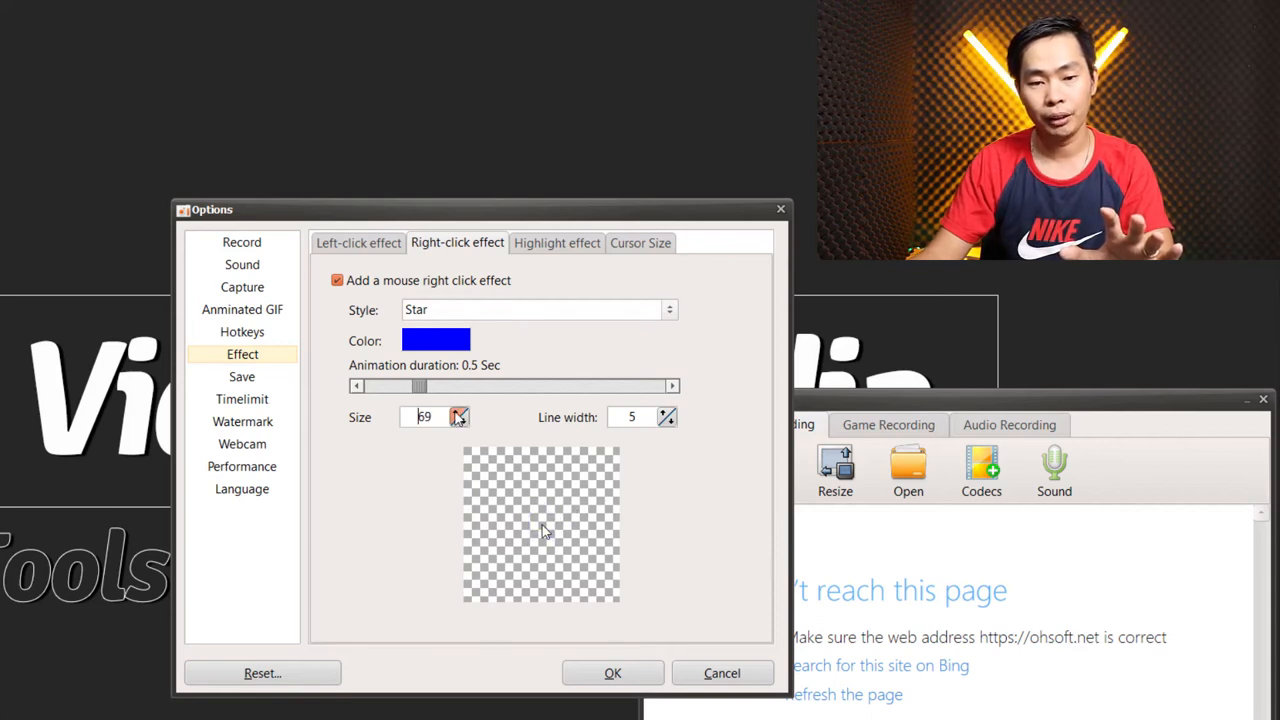
click(459, 413)
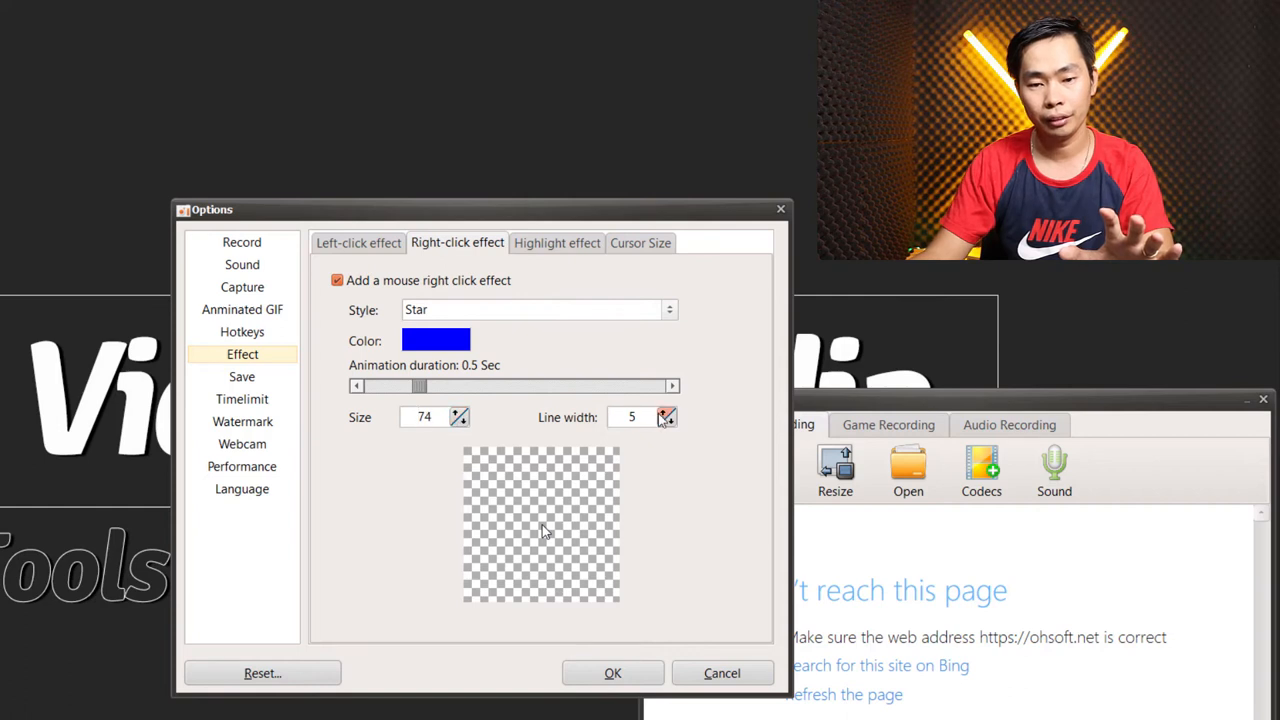
click(668, 413)
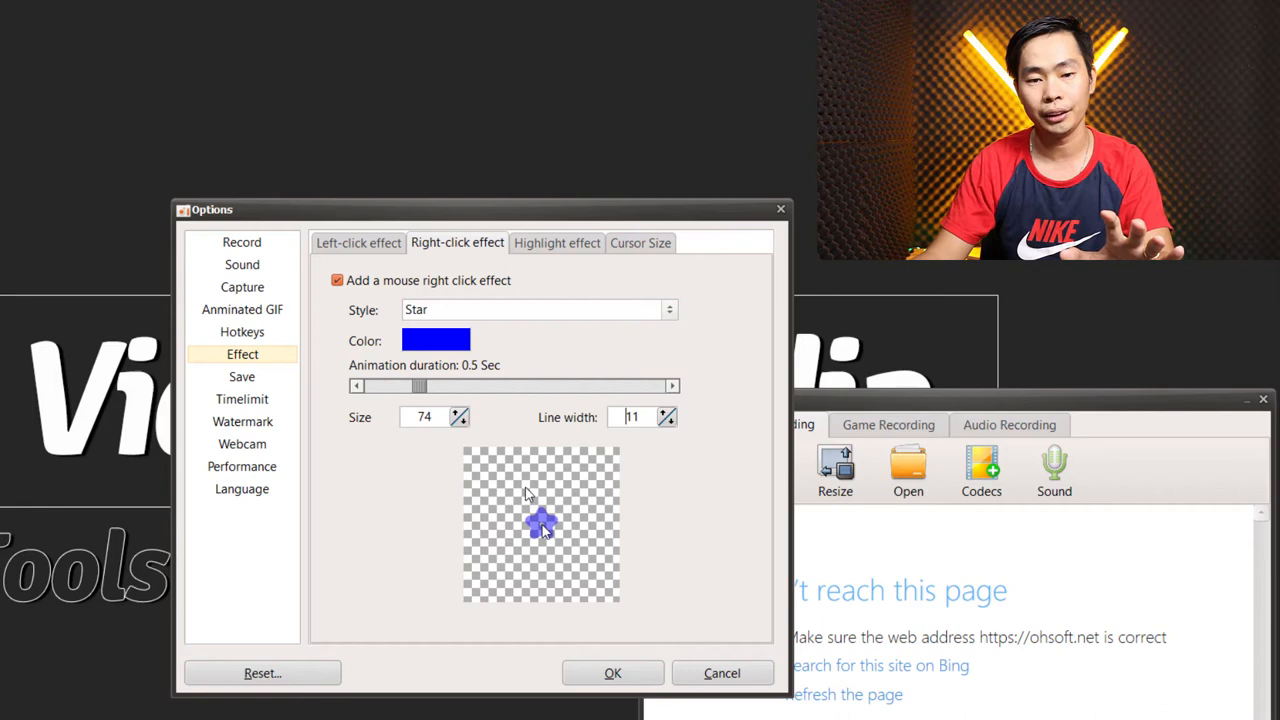
click(435, 340)
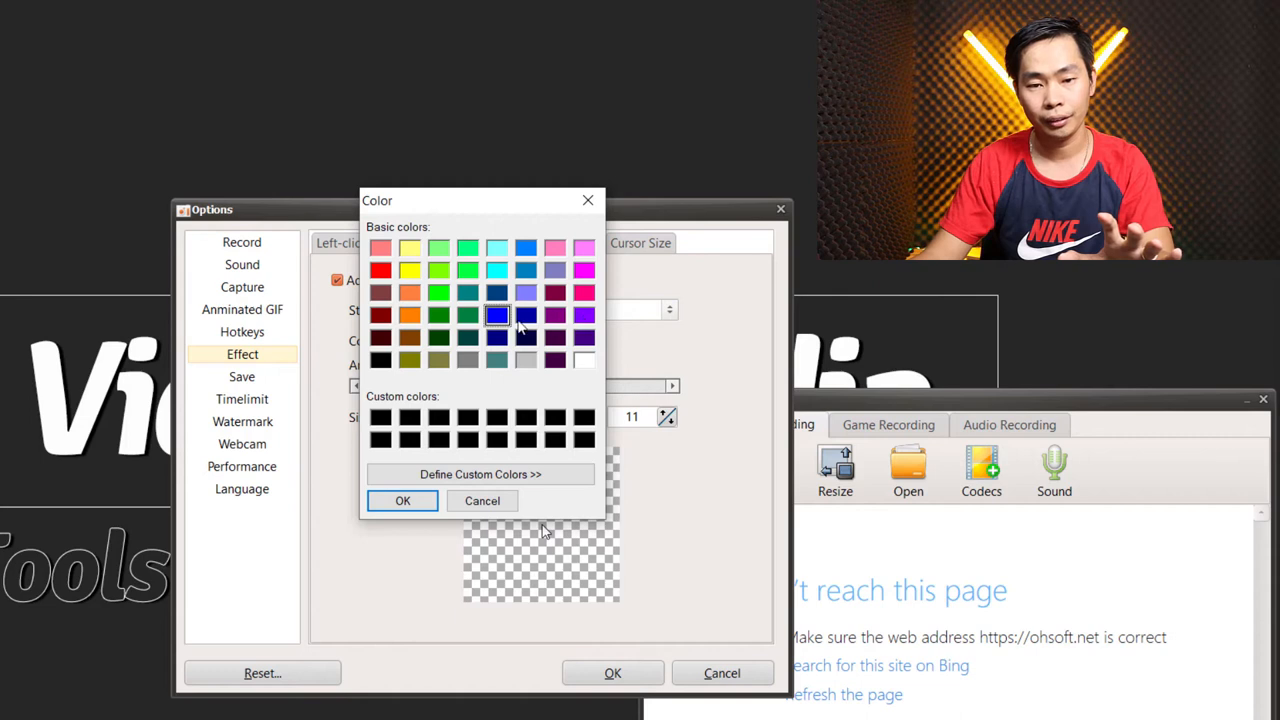
mouse_move(430, 480)
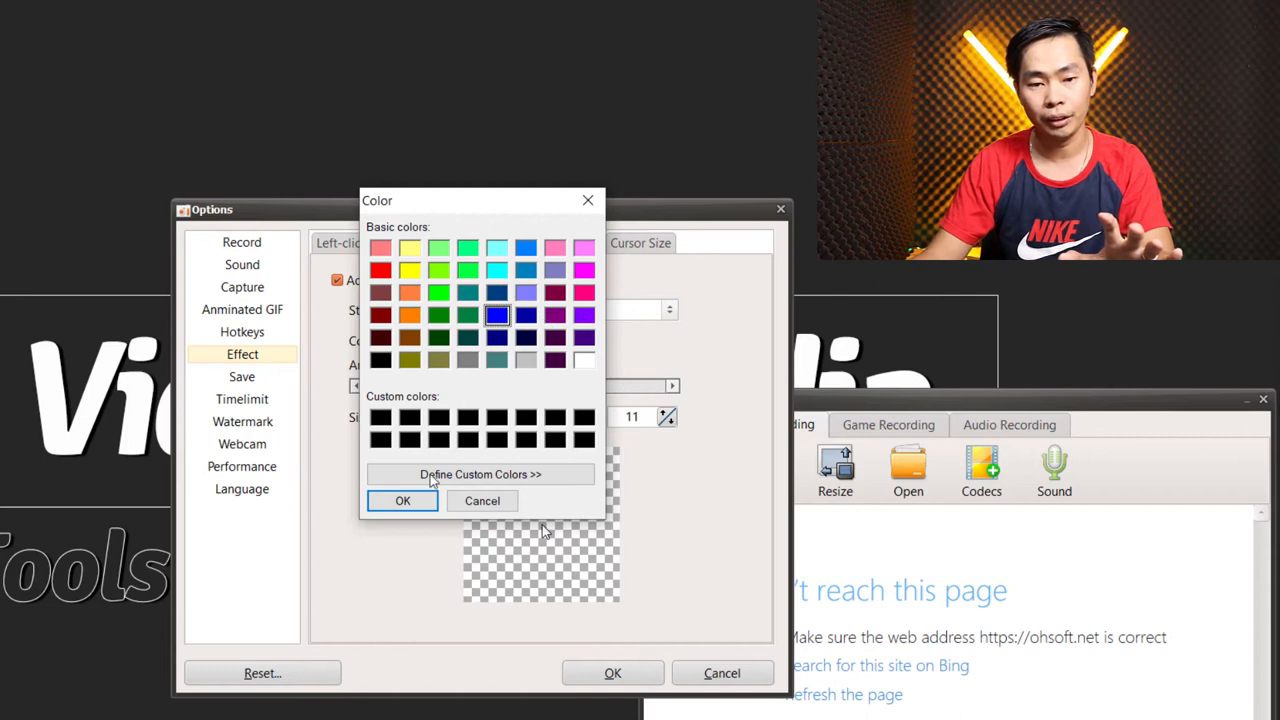
click(402, 500)
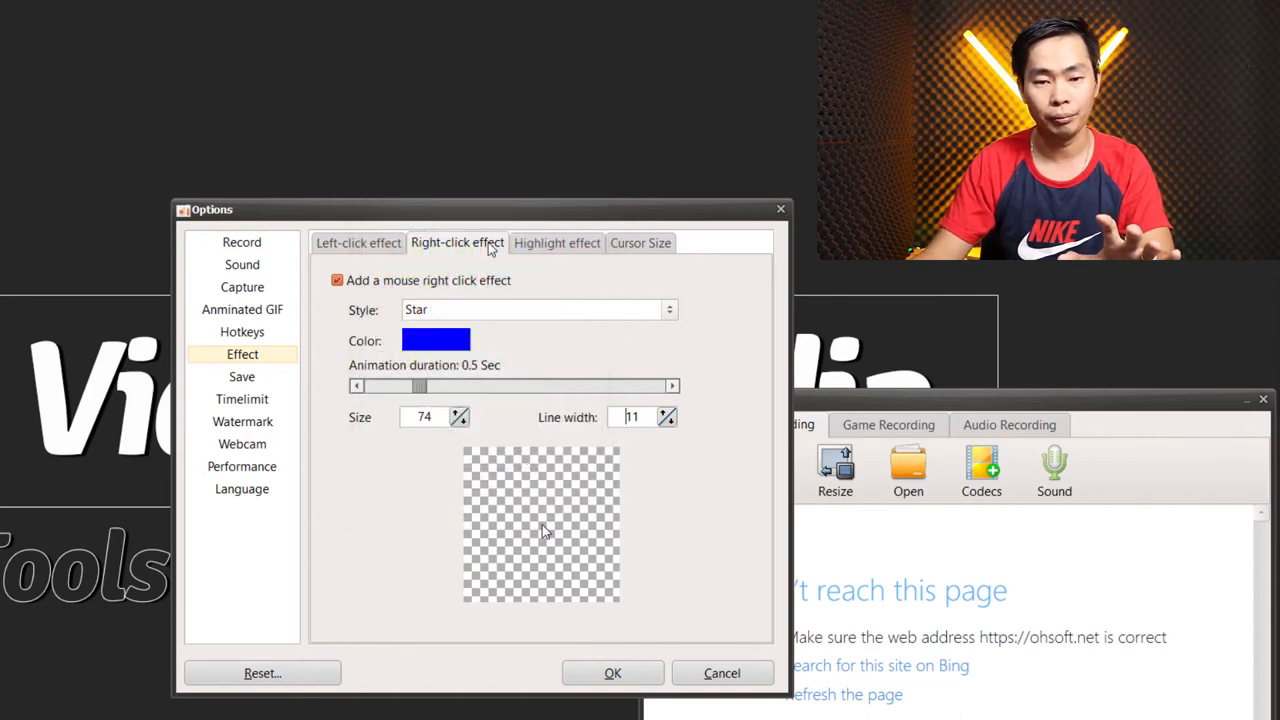
Enable a yellow cursor highlight with size 93, soft edge 27 and opacity 64.
click(556, 243)
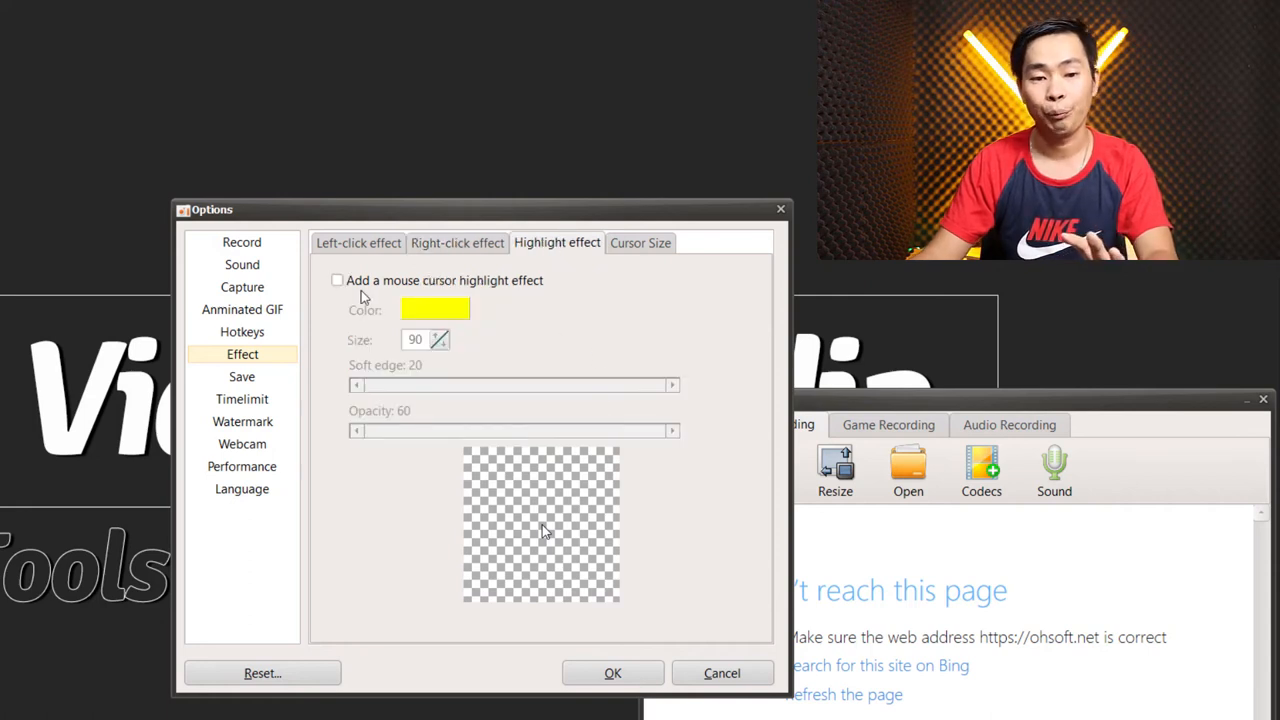
click(337, 280)
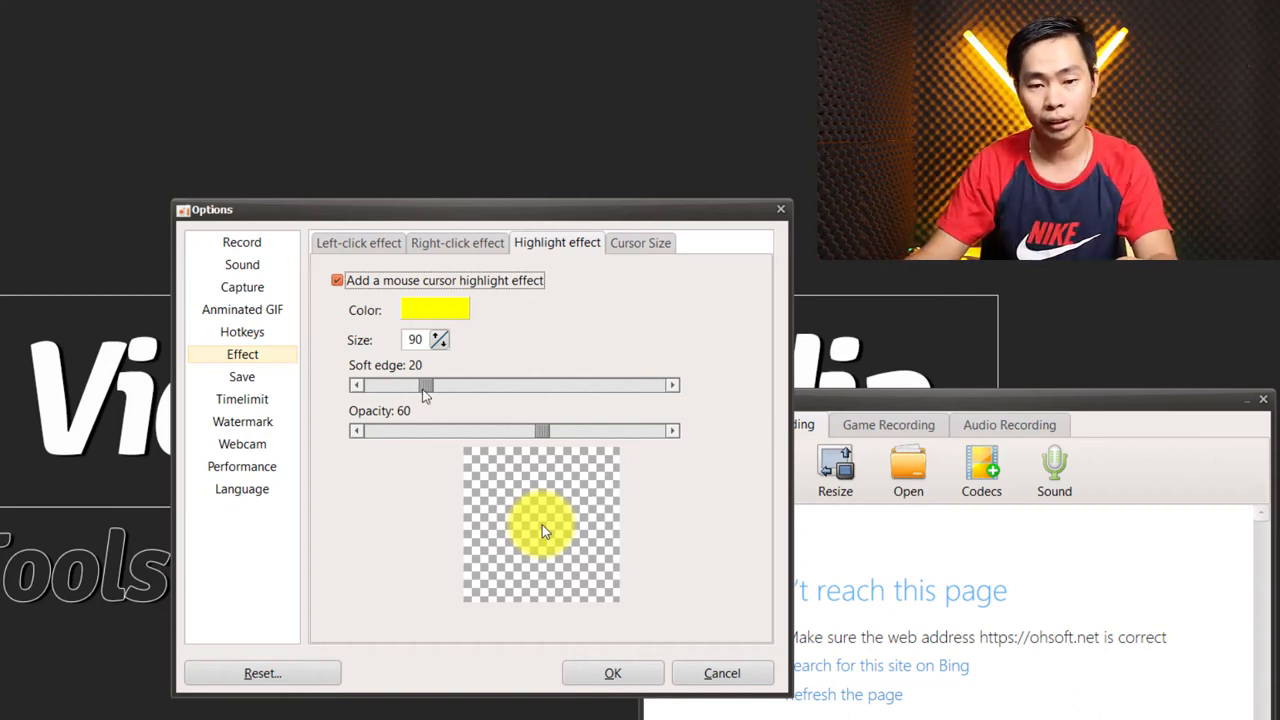
drag(425, 385, 445, 385)
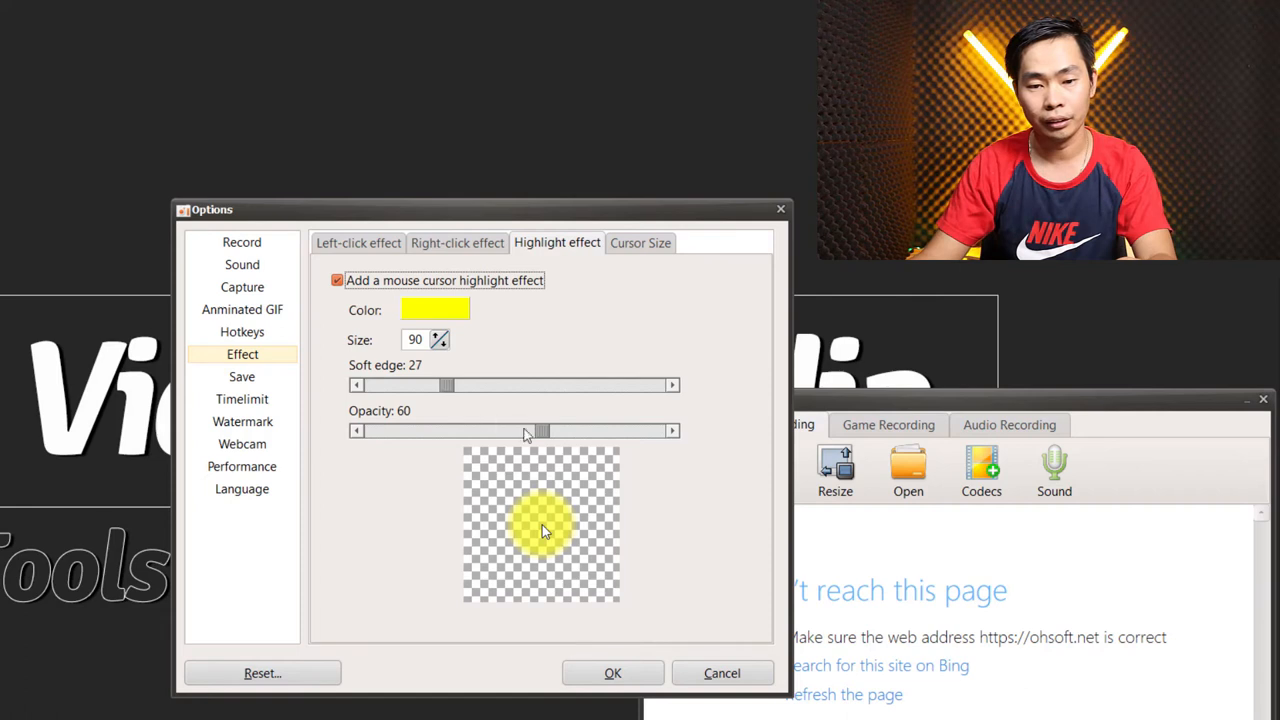
drag(540, 430, 593, 430)
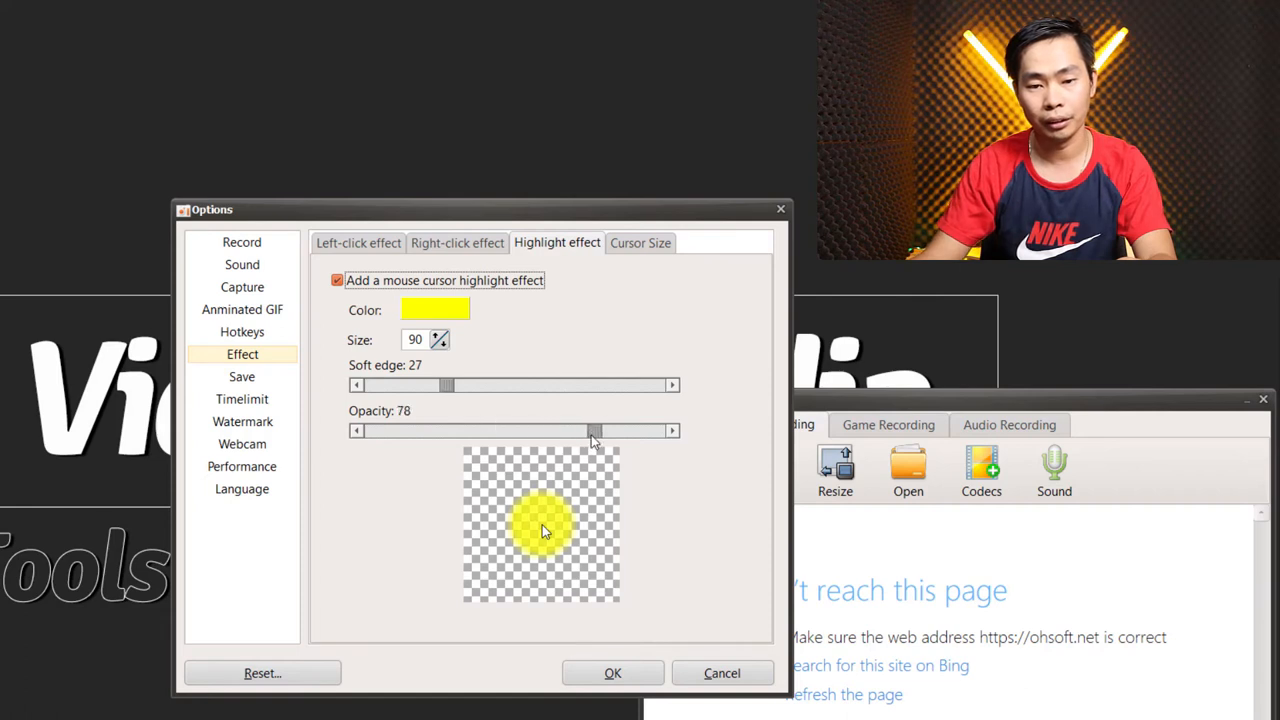
drag(593, 430, 553, 430)
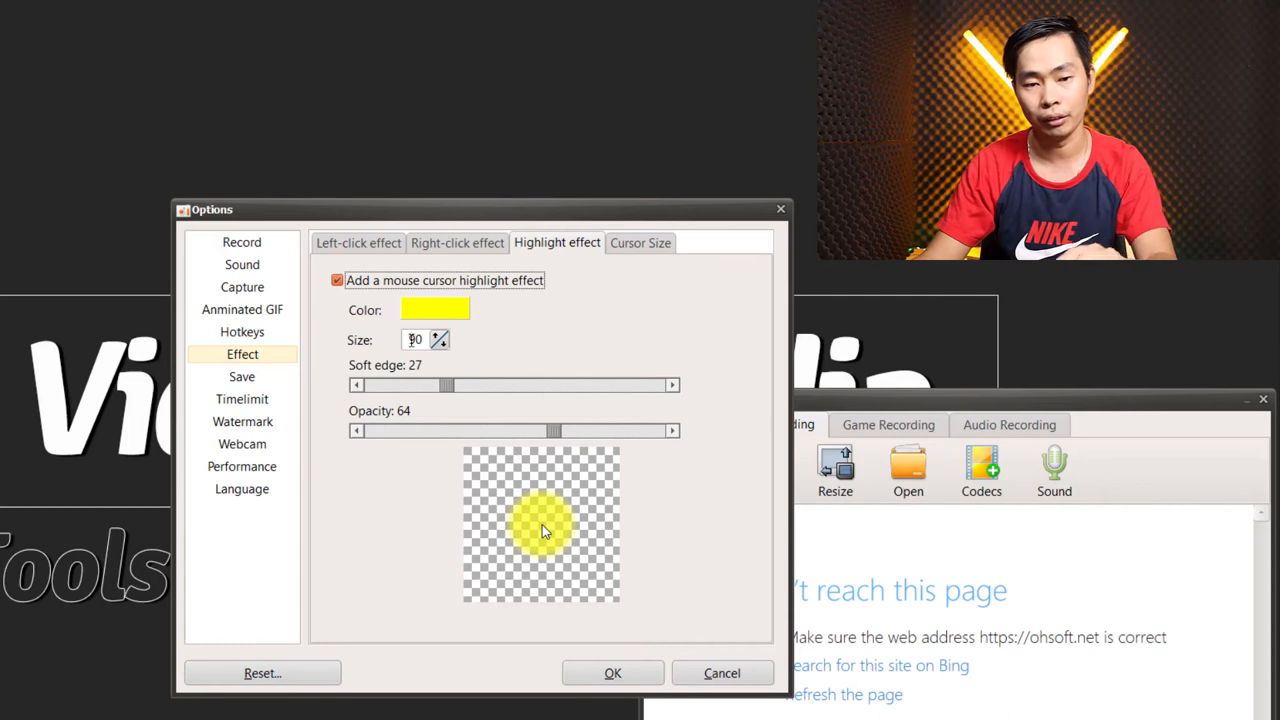
click(438, 335)
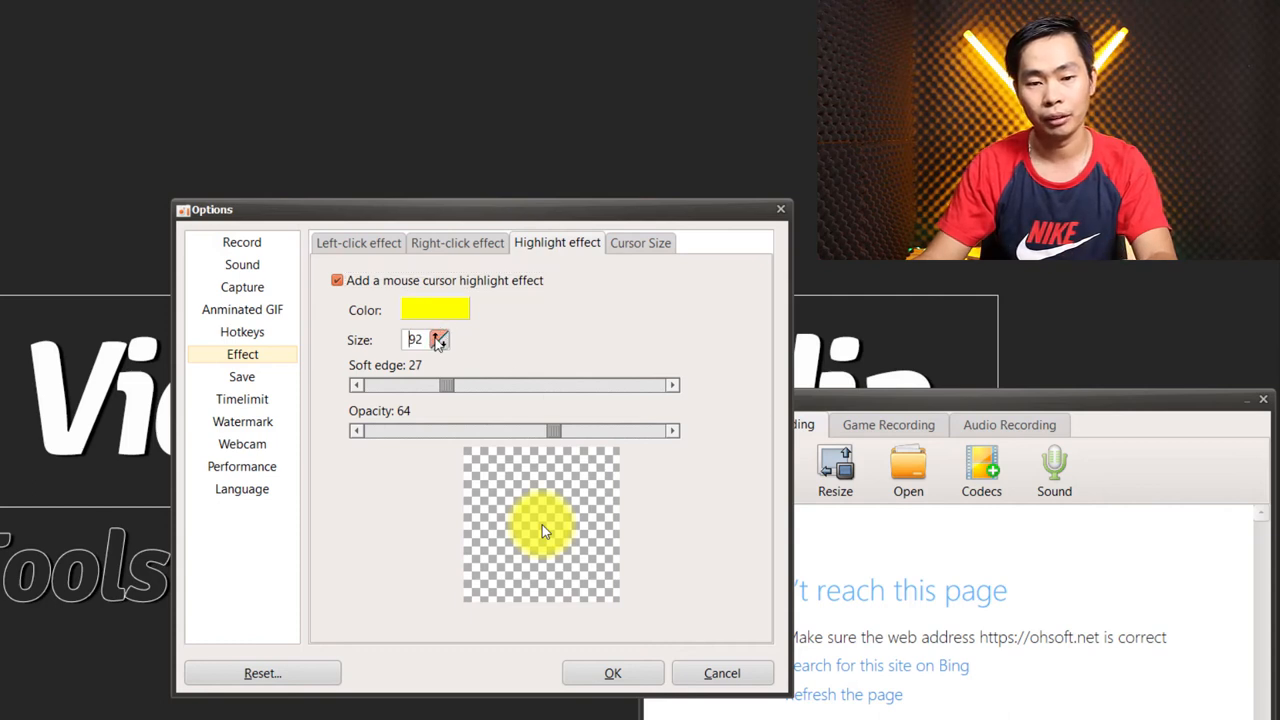
click(438, 335)
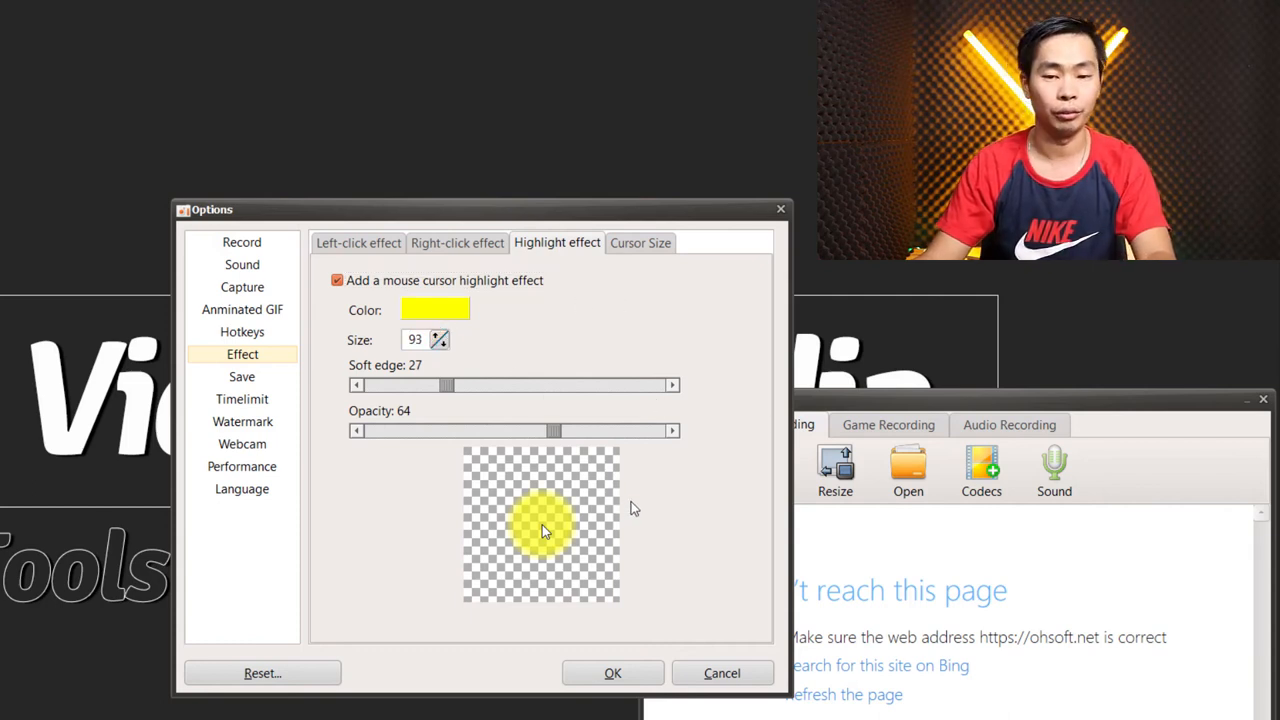
click(640, 243)
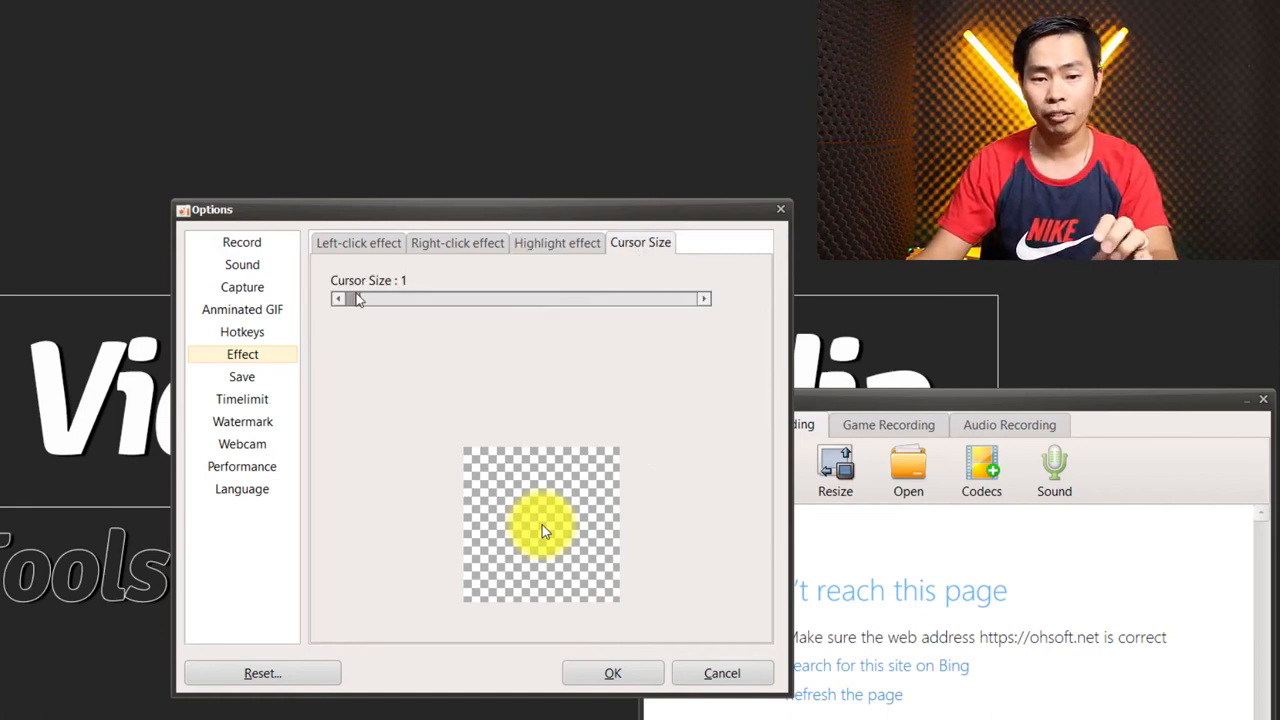
Enlarge the recorded cursor size to 3.22.
drag(345, 298, 435, 298)
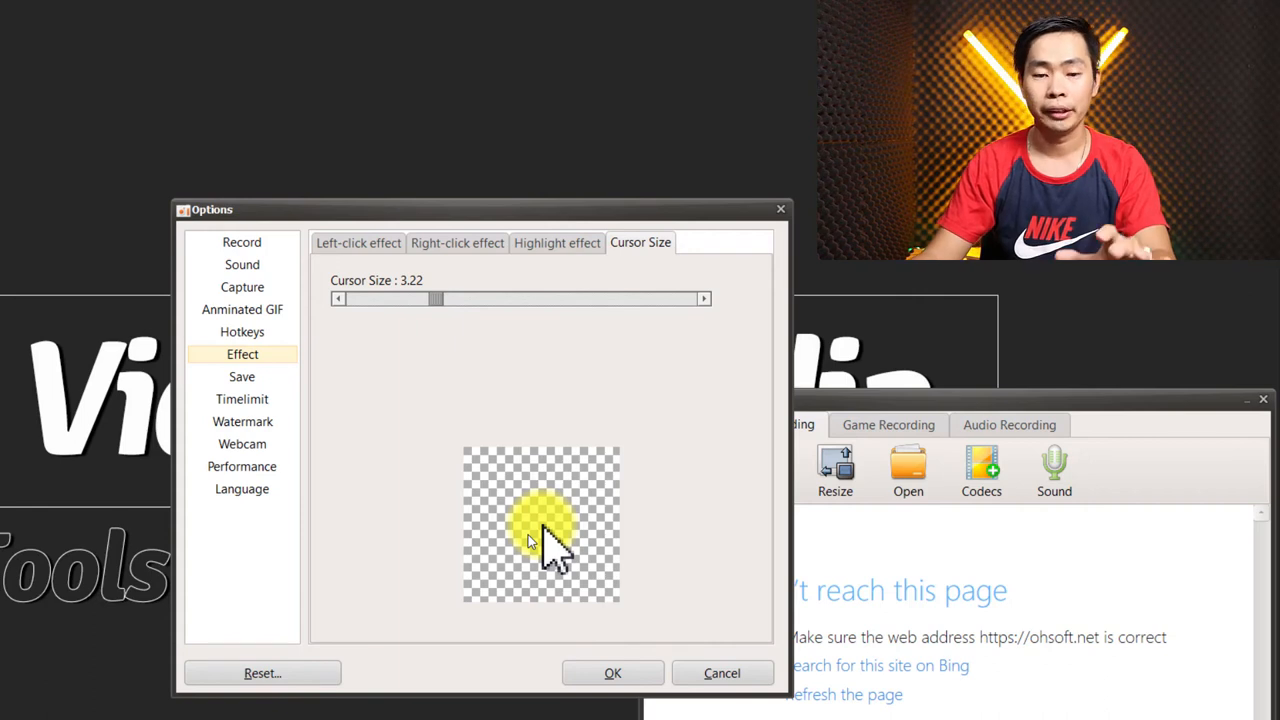
mouse_move(575, 620)
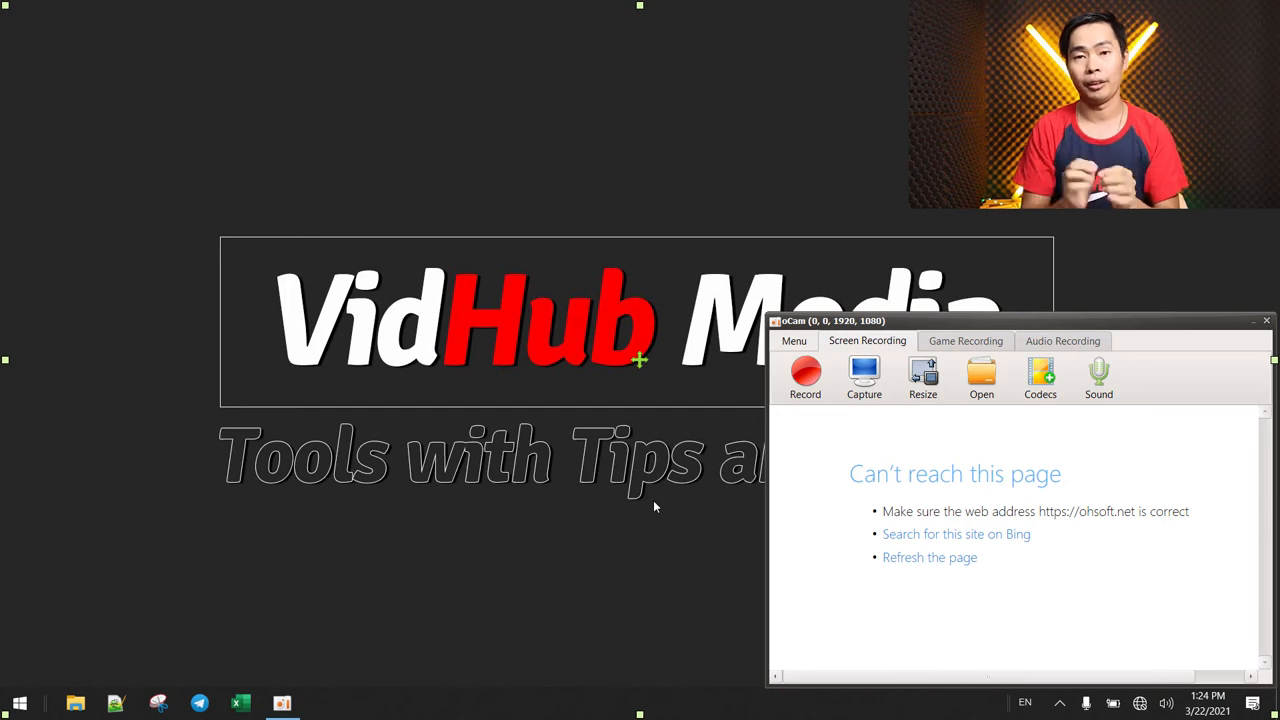
Record a short desktop test, trying a right-click and dismissing its menu, then stop recording.
click(805, 378)
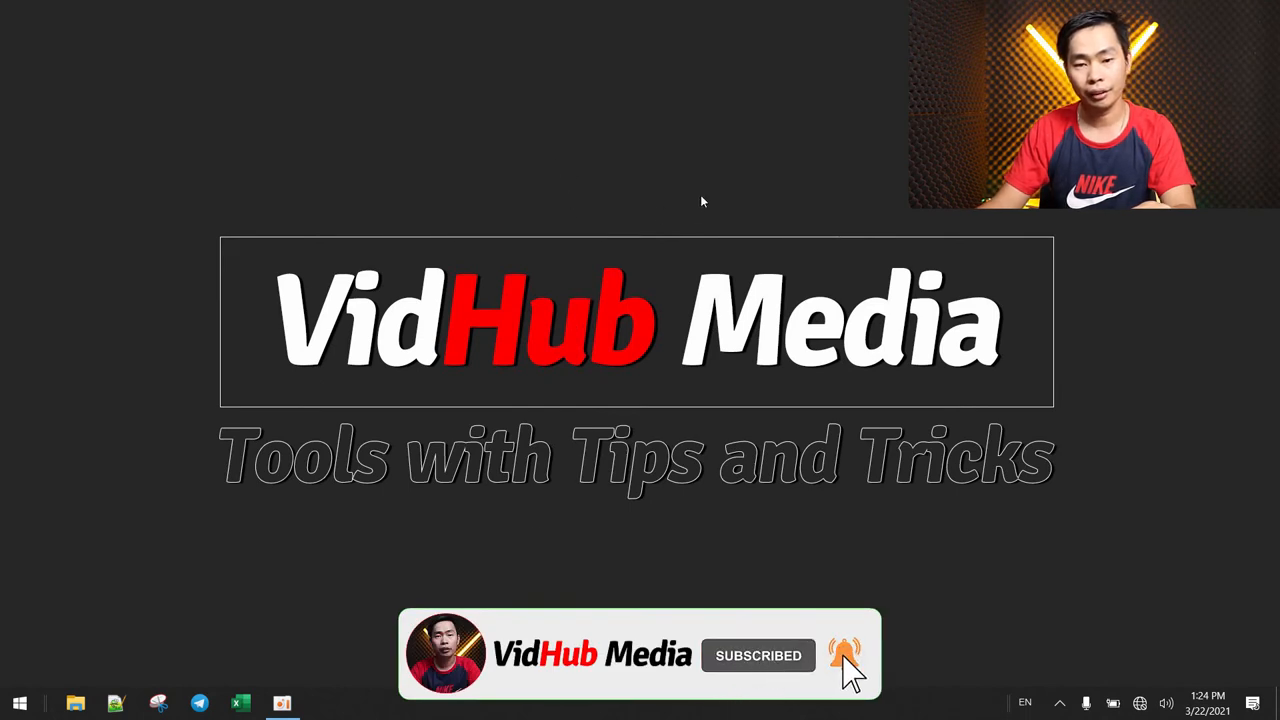
right_click(675, 190)
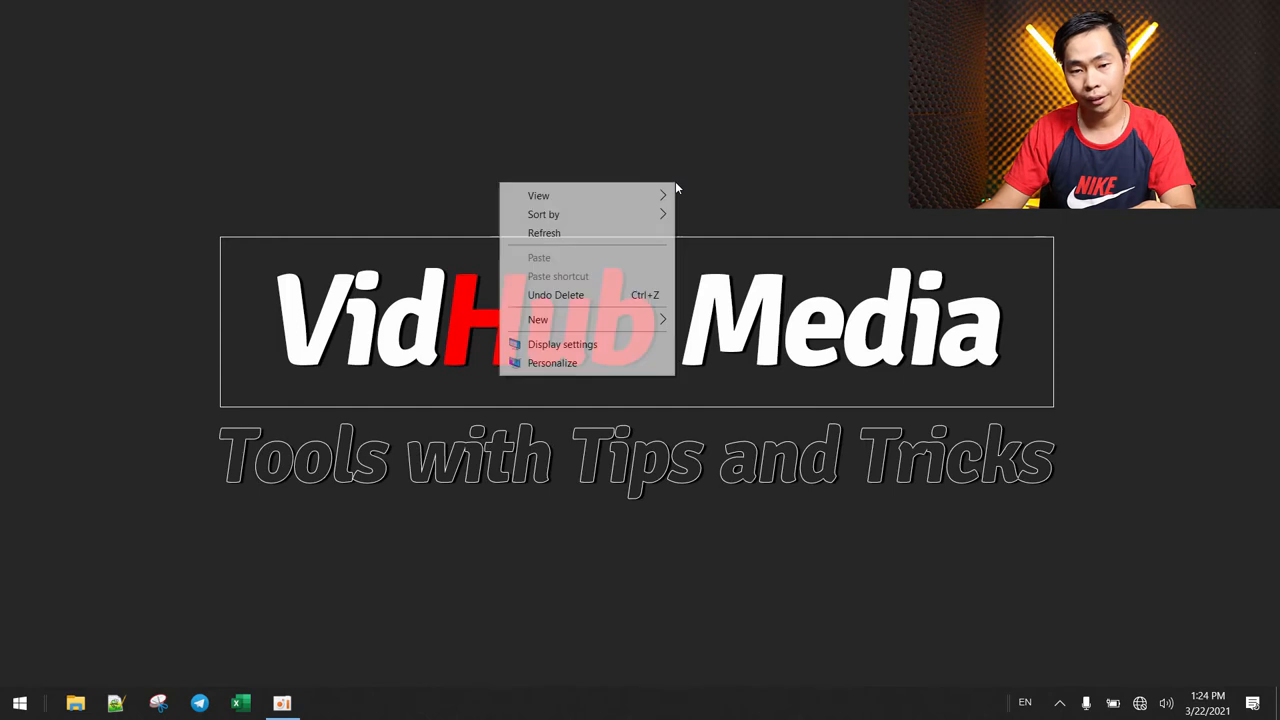
click(800, 194)
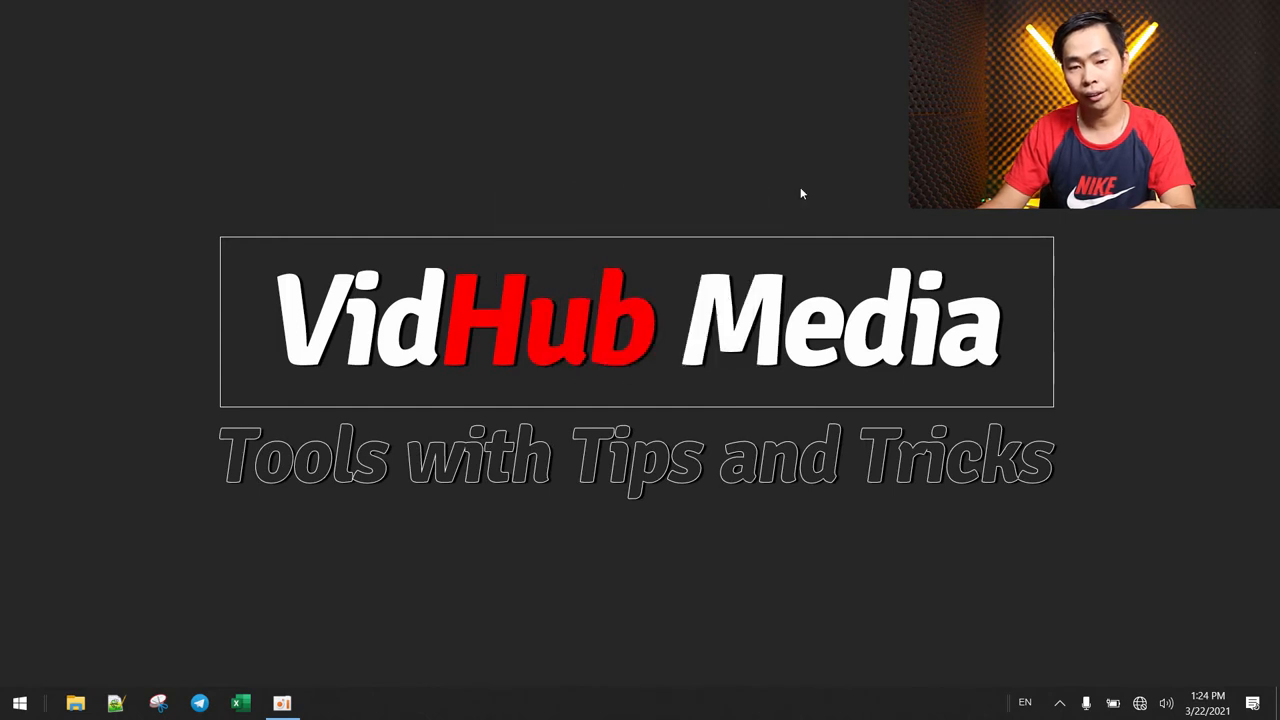
mouse_move(550, 183)
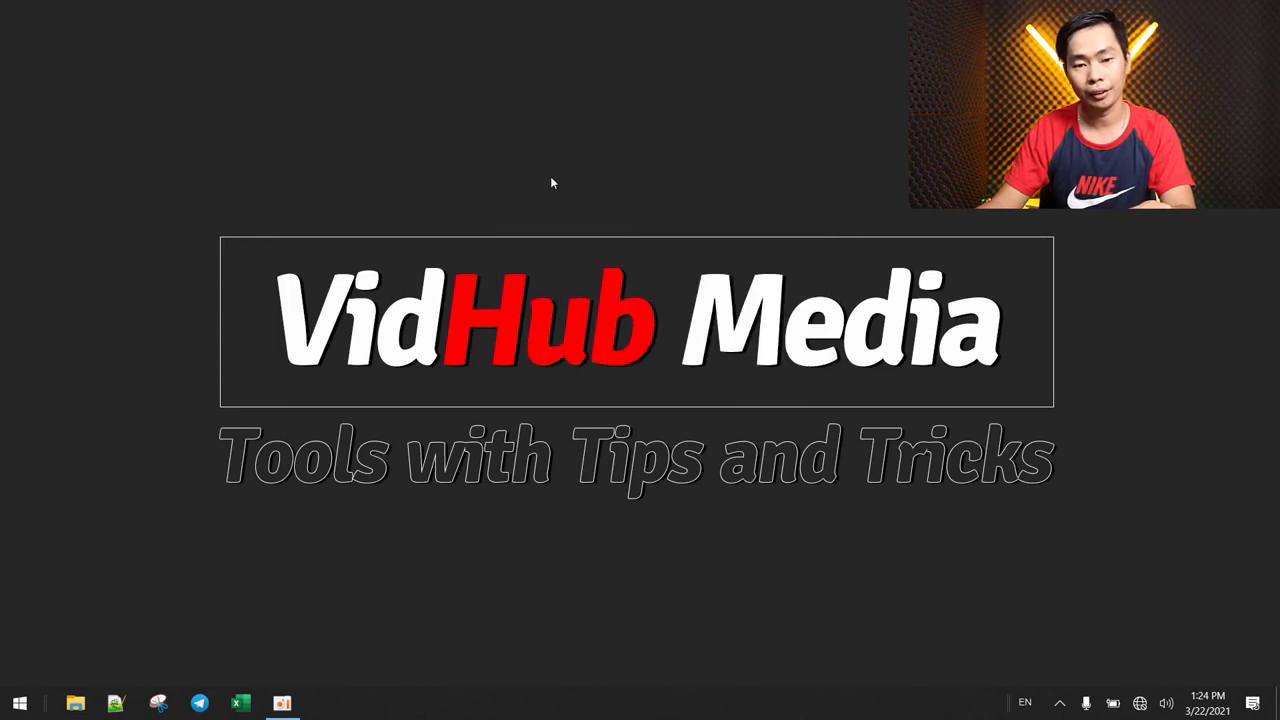
mouse_move(420, 202)
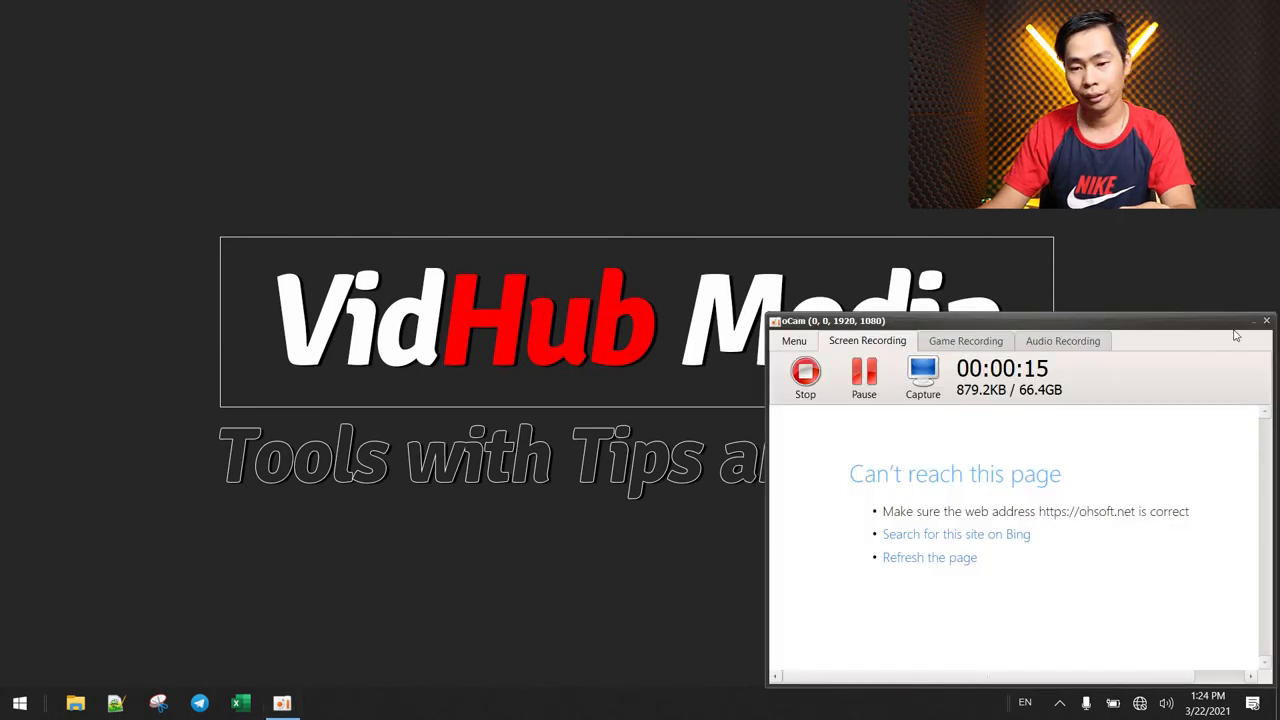
click(805, 378)
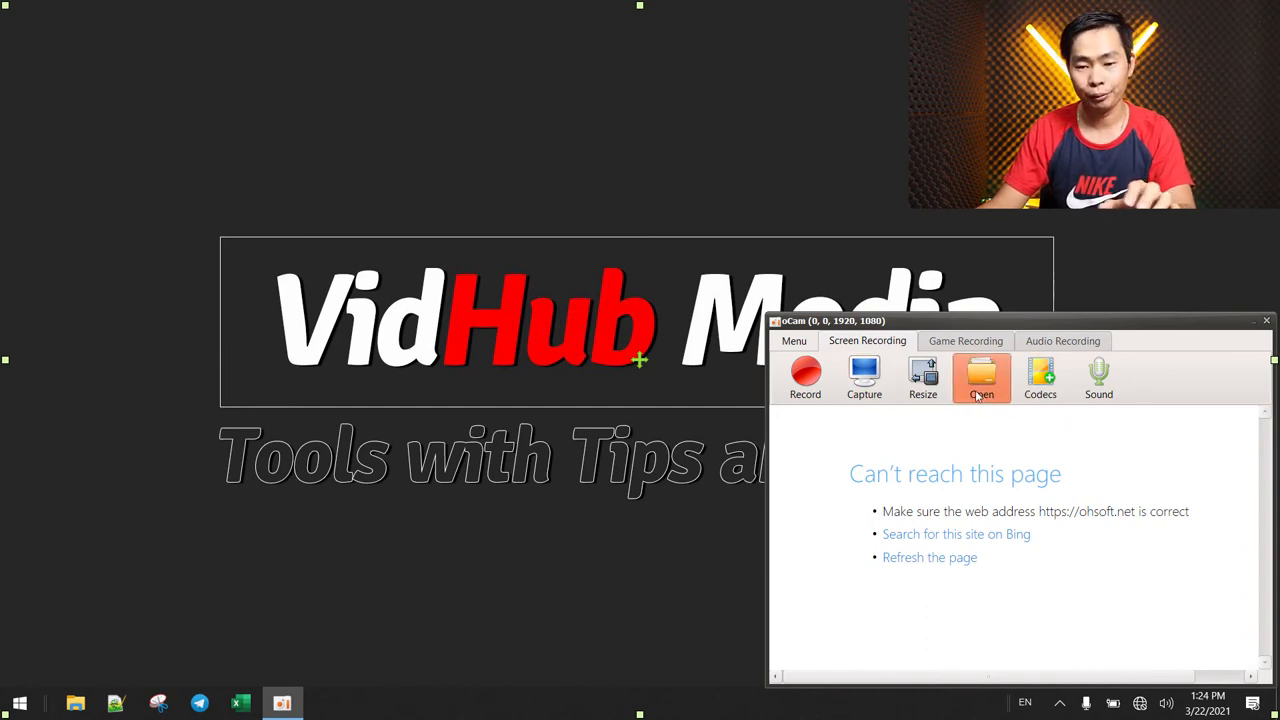
Open the oCam recordings folder and play Record_2021_03_22_13_24_03_799.mp4.
click(981, 378)
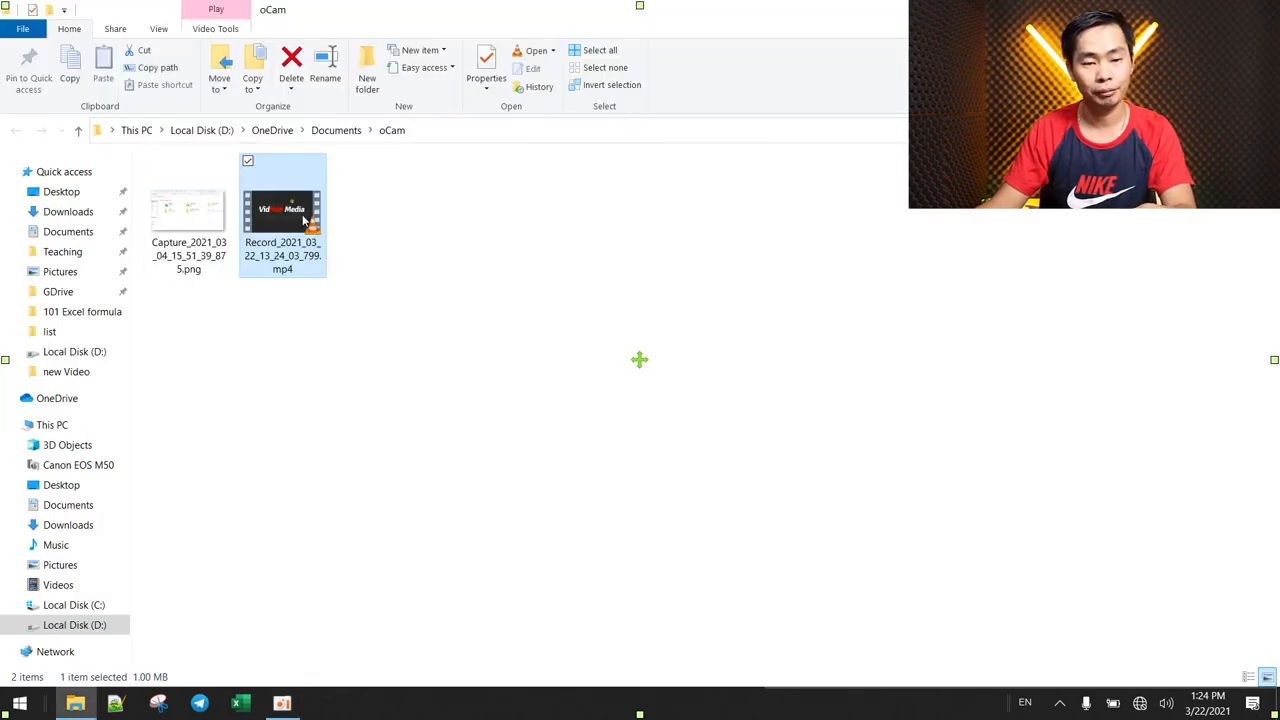
double_click(283, 208)
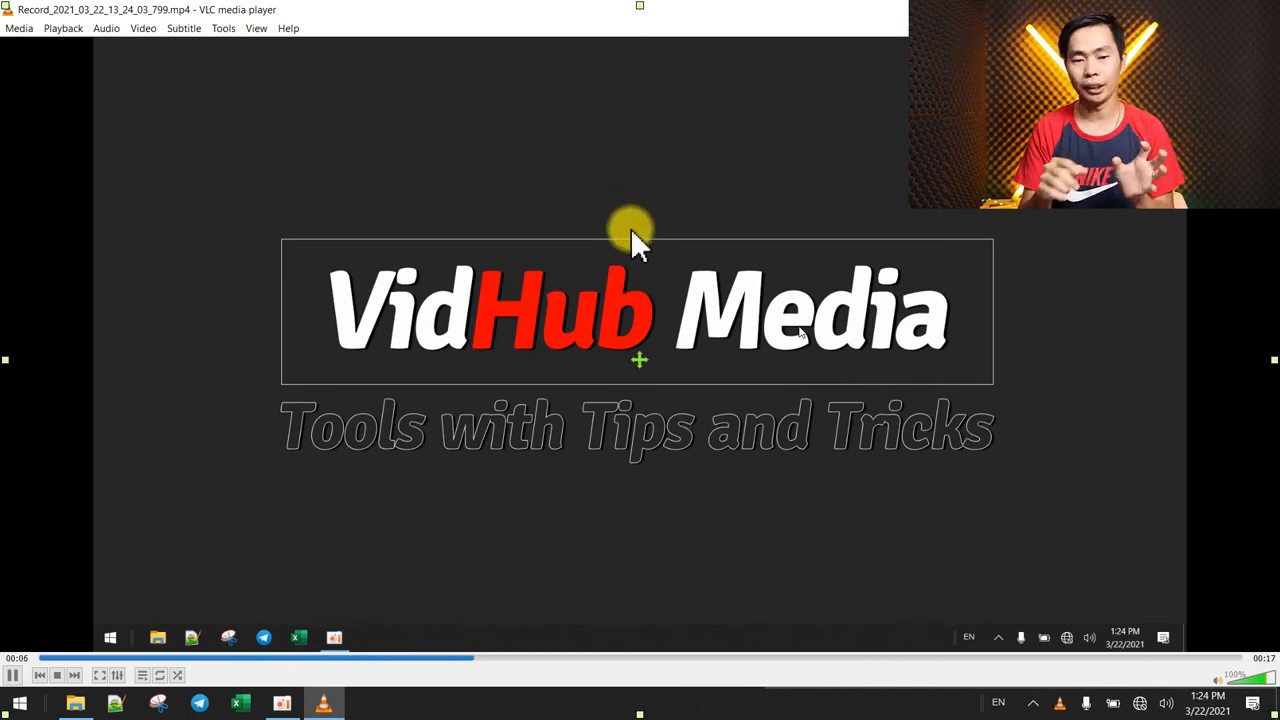
Right-click inside the VLC video while the test recording plays.
right_click(640, 250)
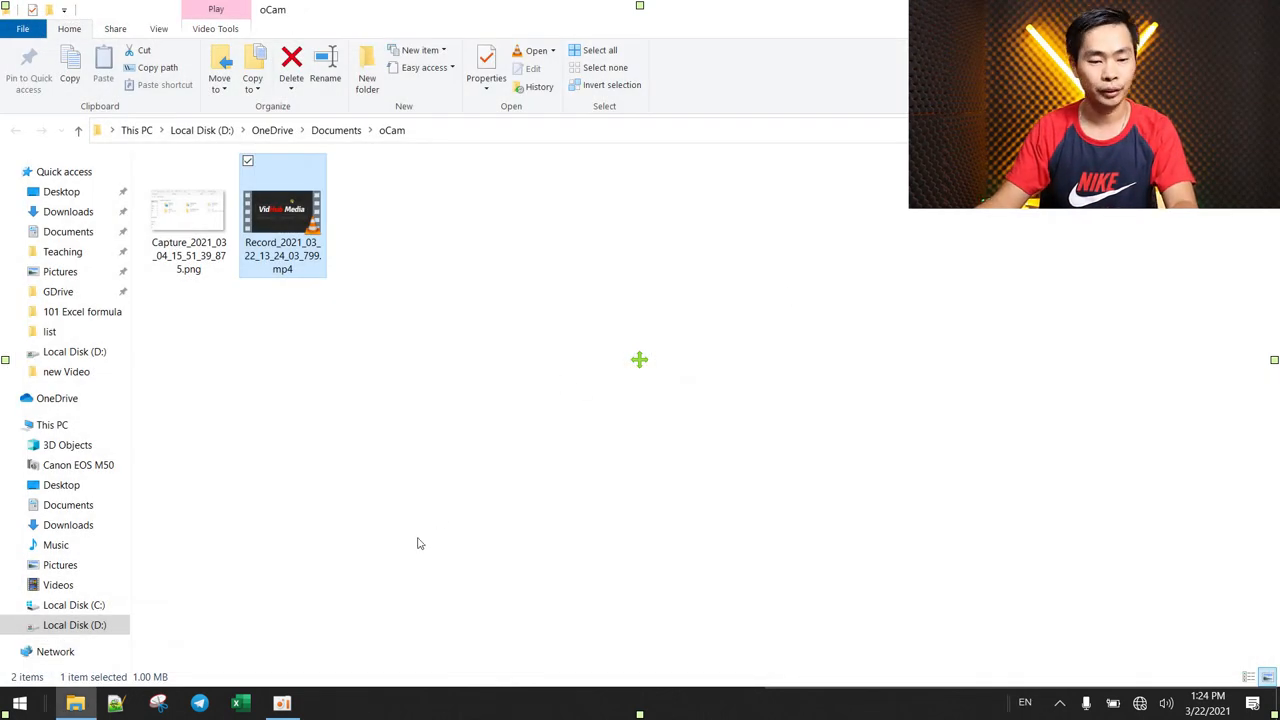
Bring oCam forward and reopen its Options on the Effect settings.
click(281, 703)
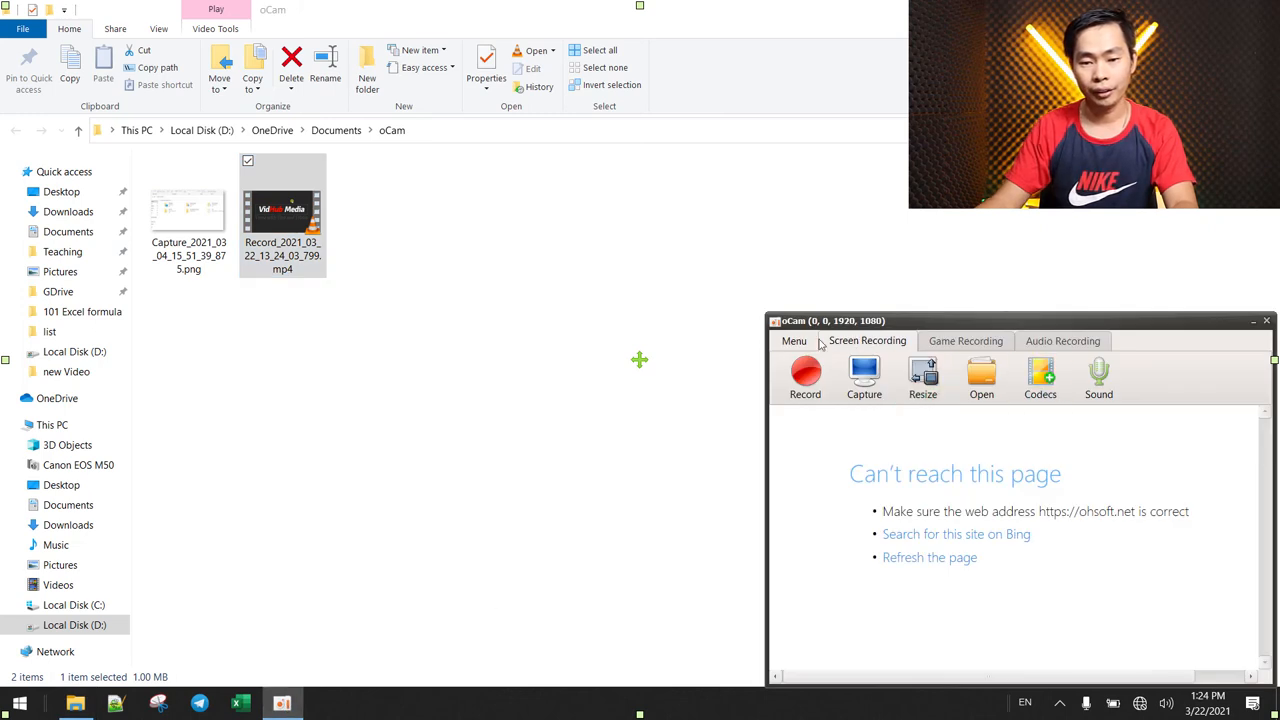
click(793, 341)
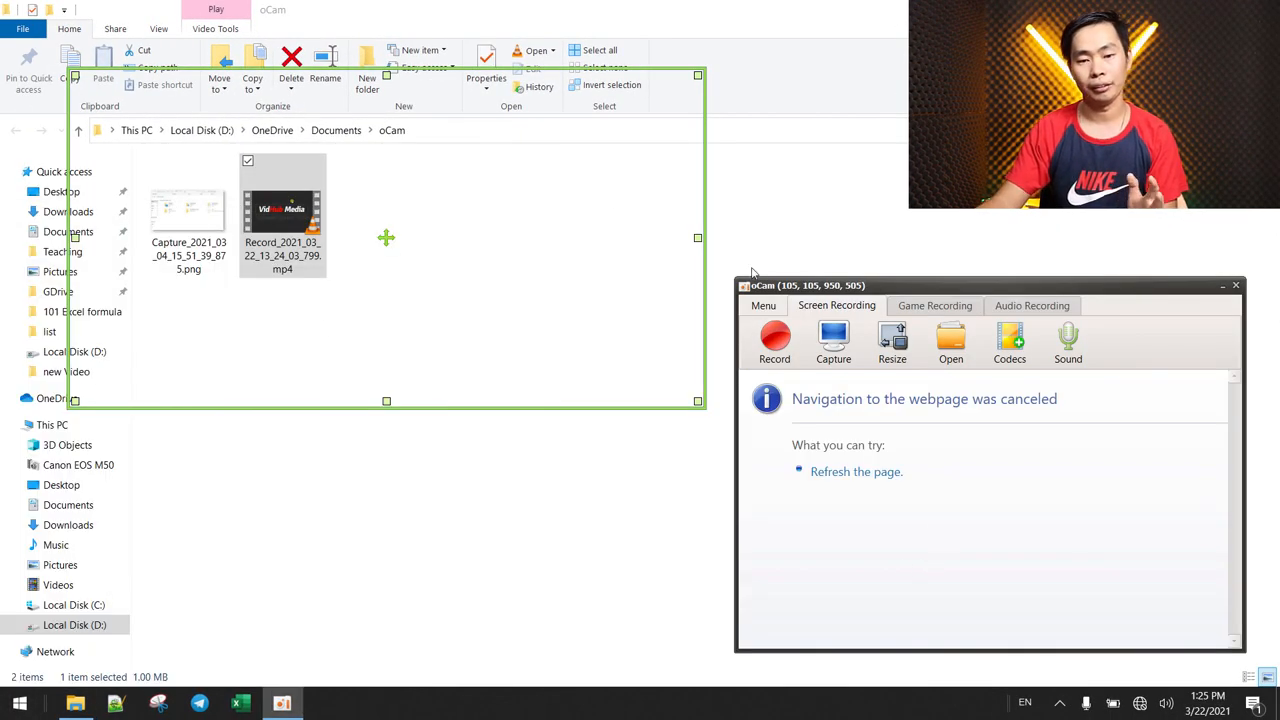
click(763, 305)
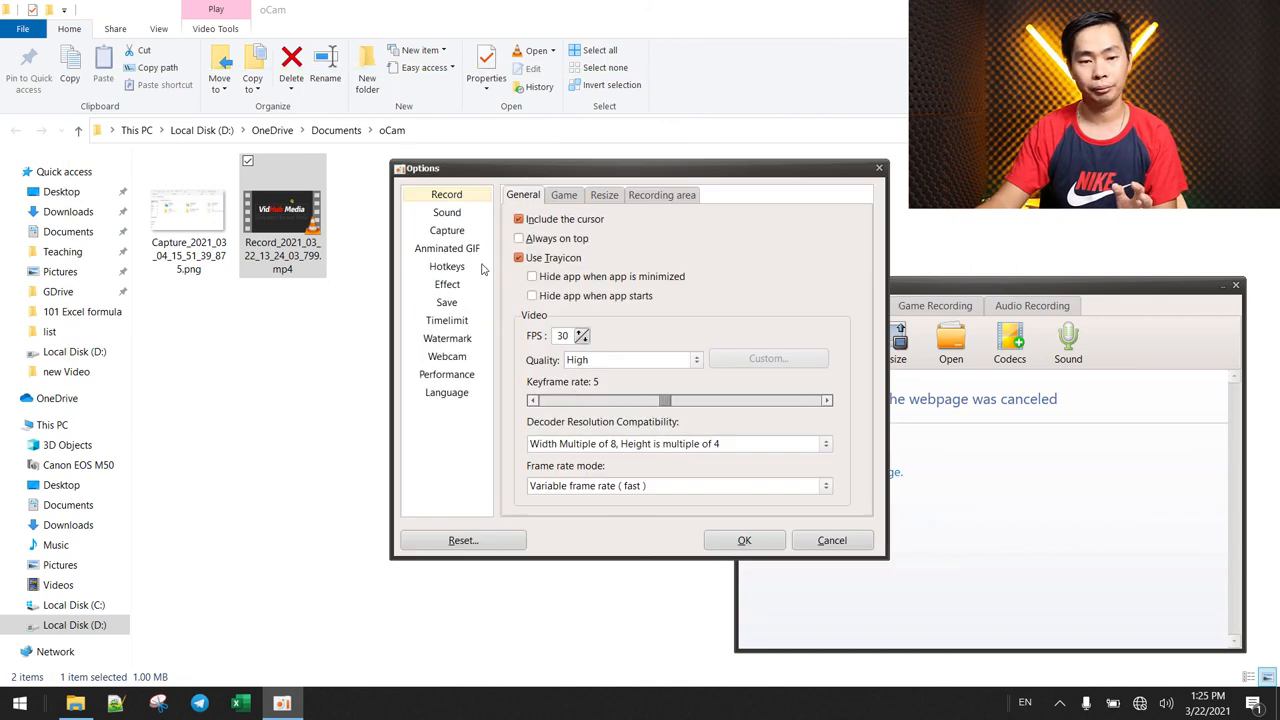
click(447, 284)
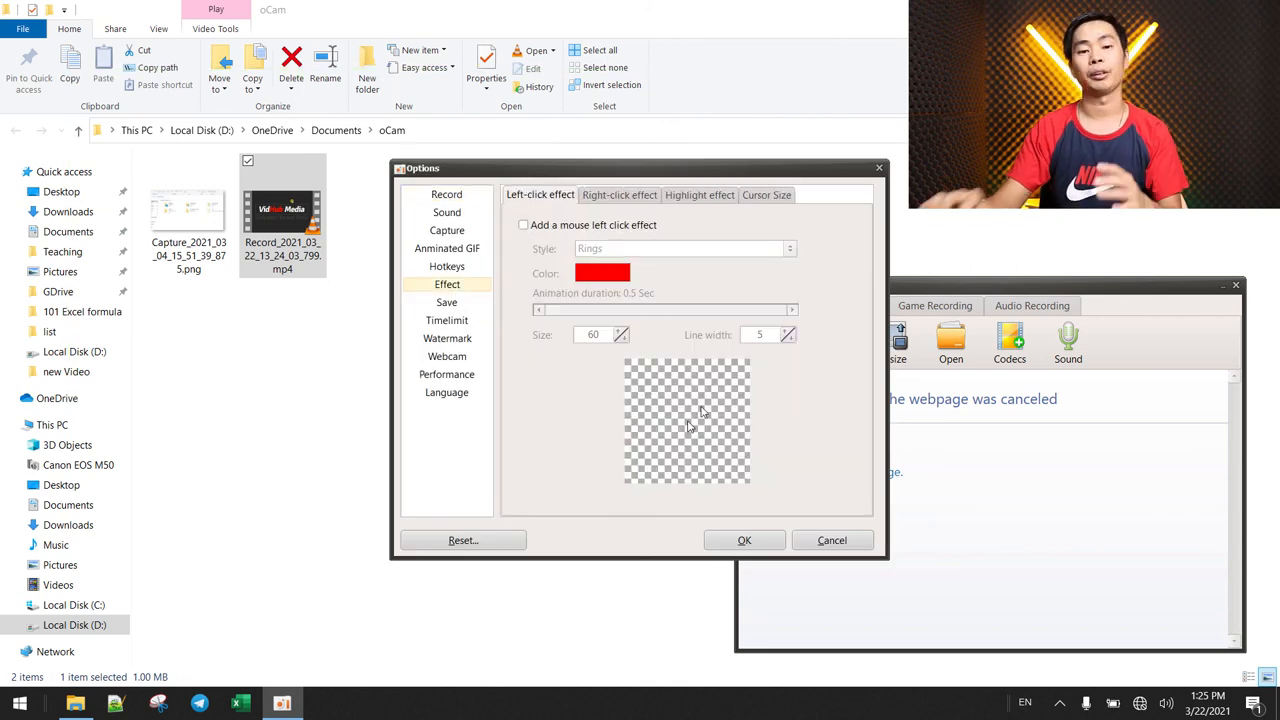